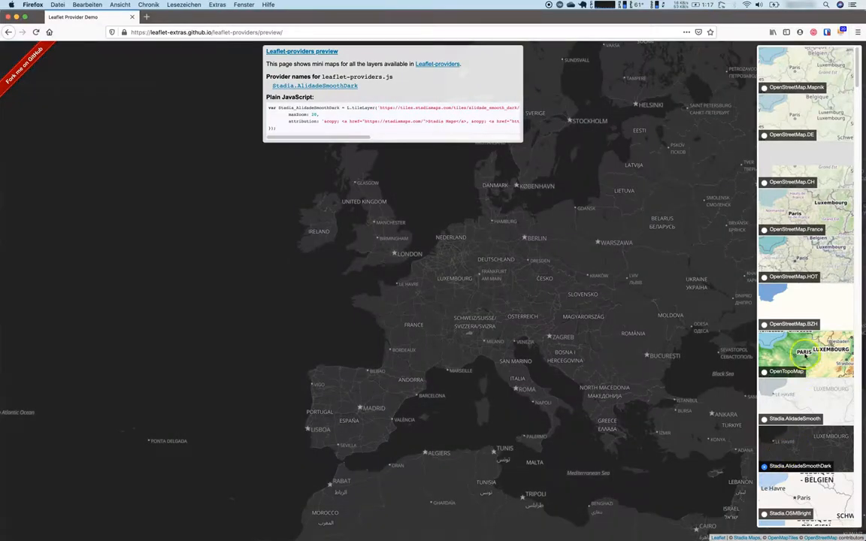
Find QuickMapServices under Not installed by searching 'quickm' and install the plugin.
left_click(764, 370)
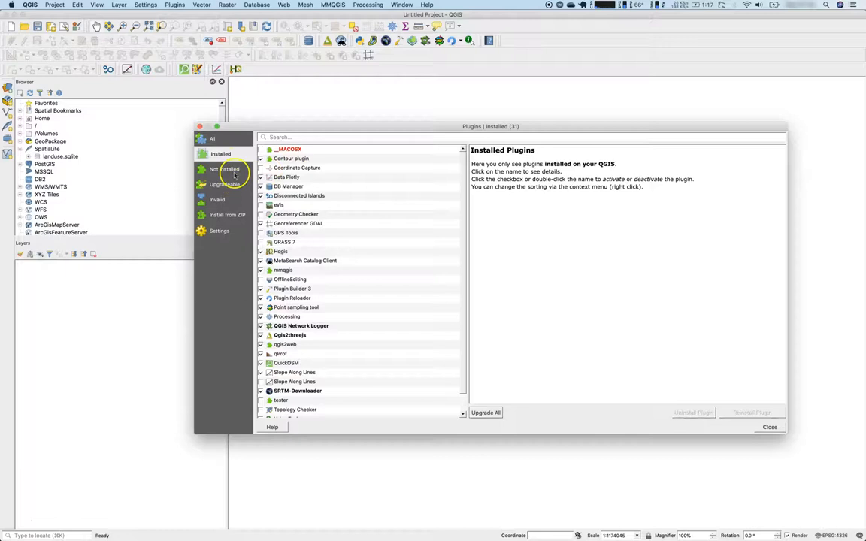
type("qu")
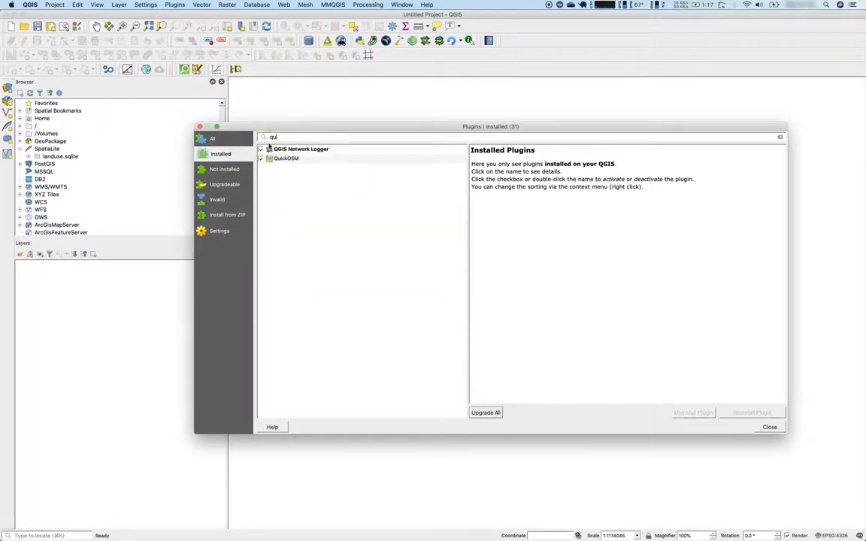
type("ic")
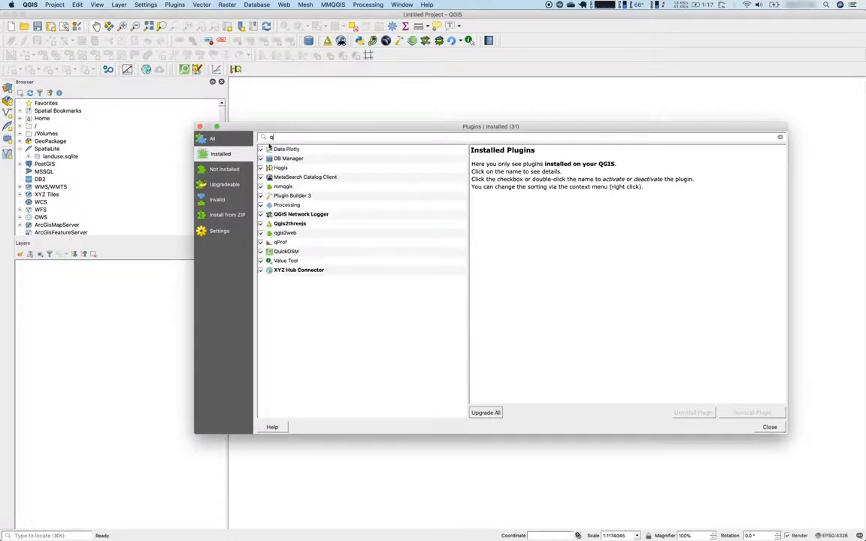
left_click(225, 169)
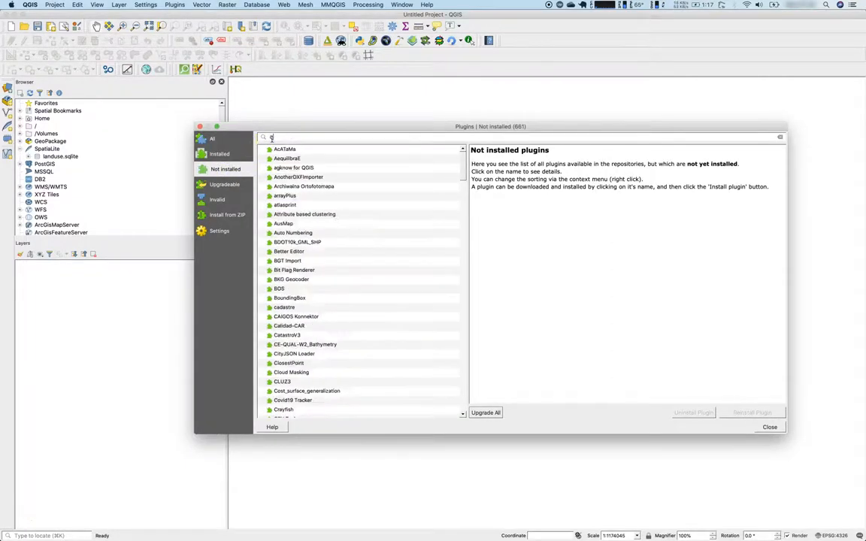
type("uickm")
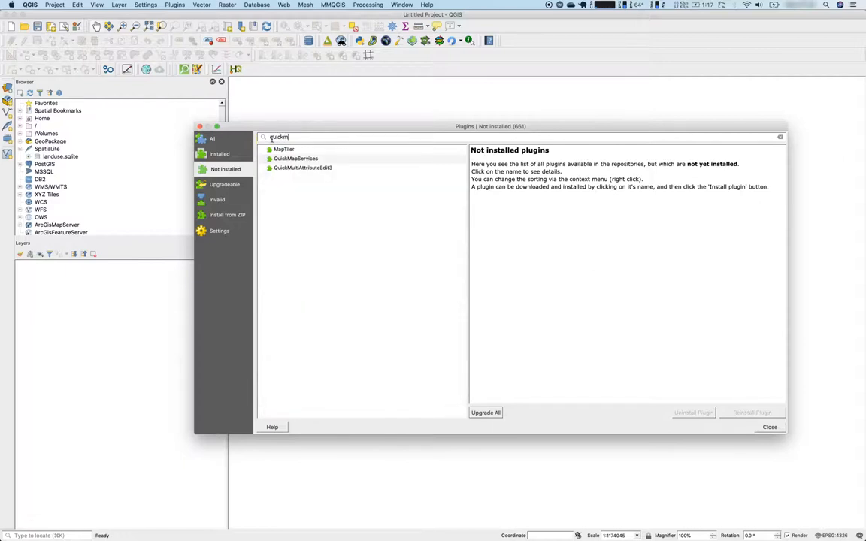
left_click(295, 159)
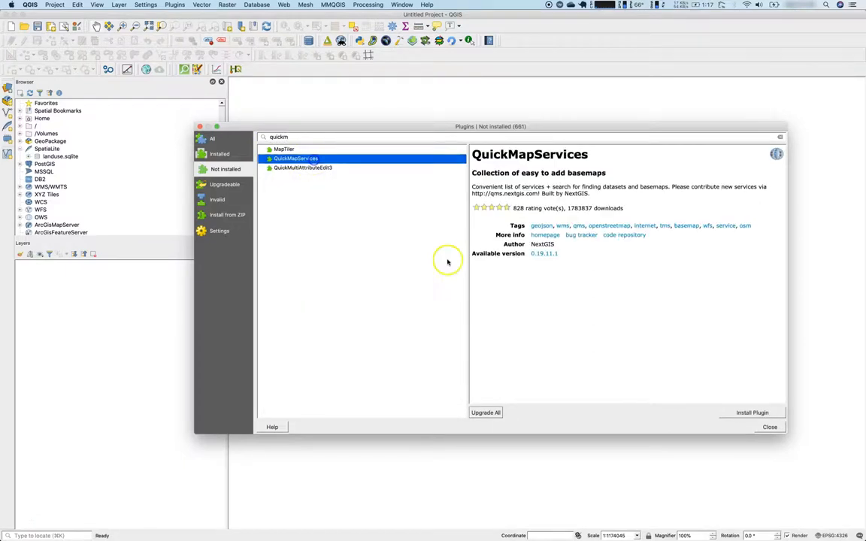
mouse_move(648, 324)
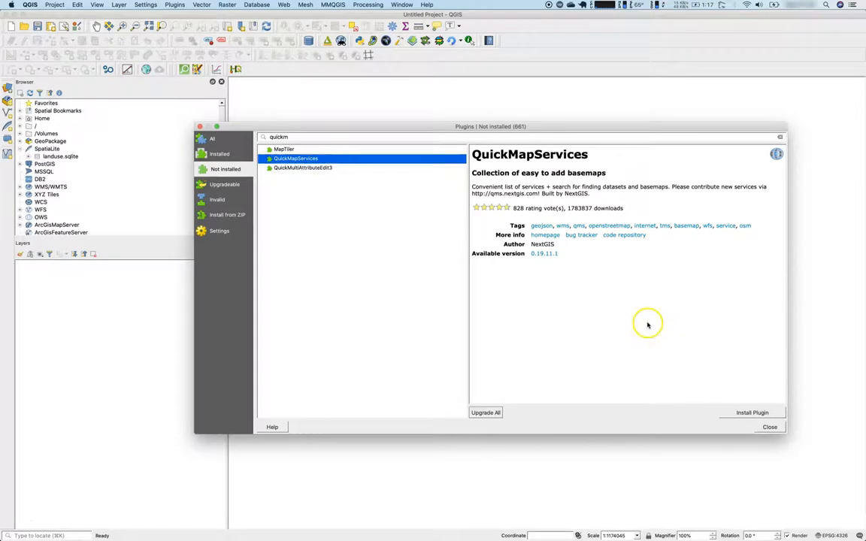
mouse_move(648, 324)
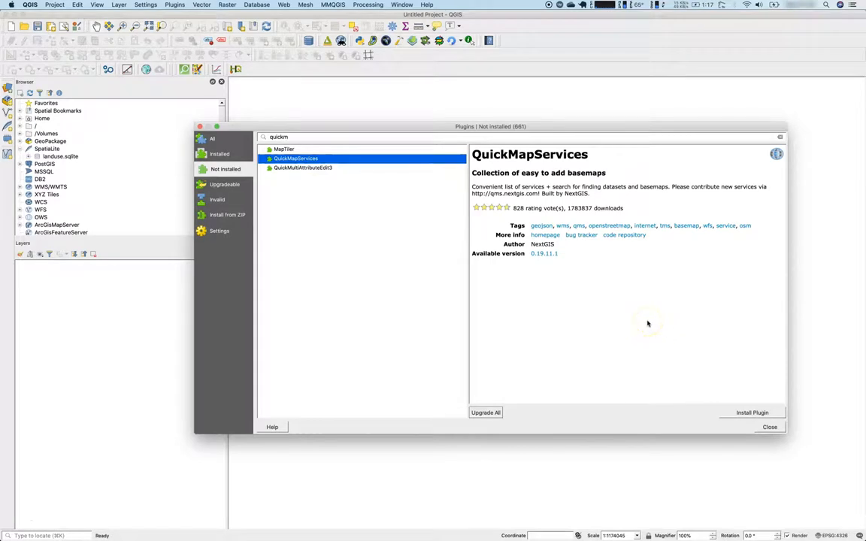
left_click(752, 413)
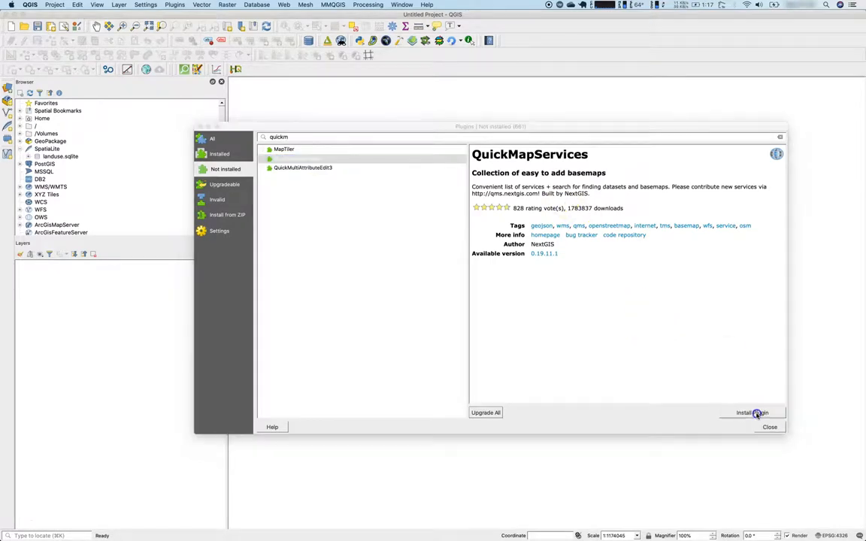
left_click(752, 412)
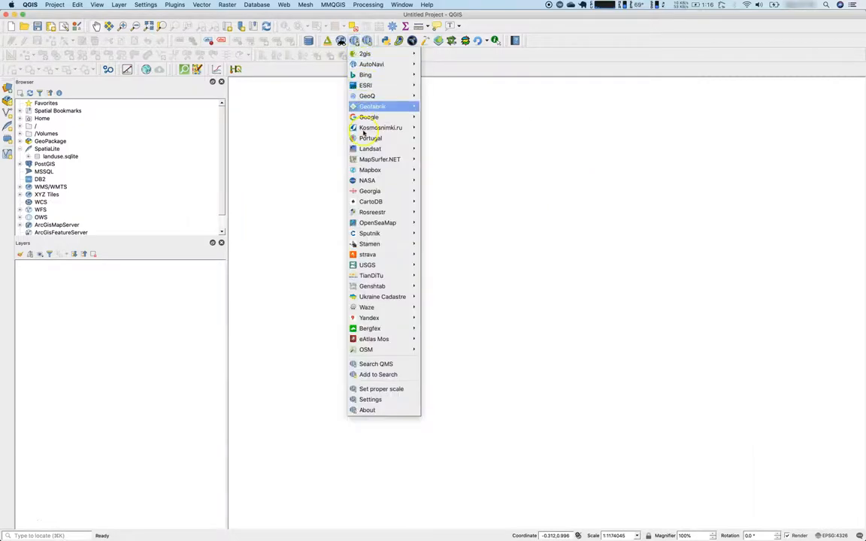
mouse_move(368, 53)
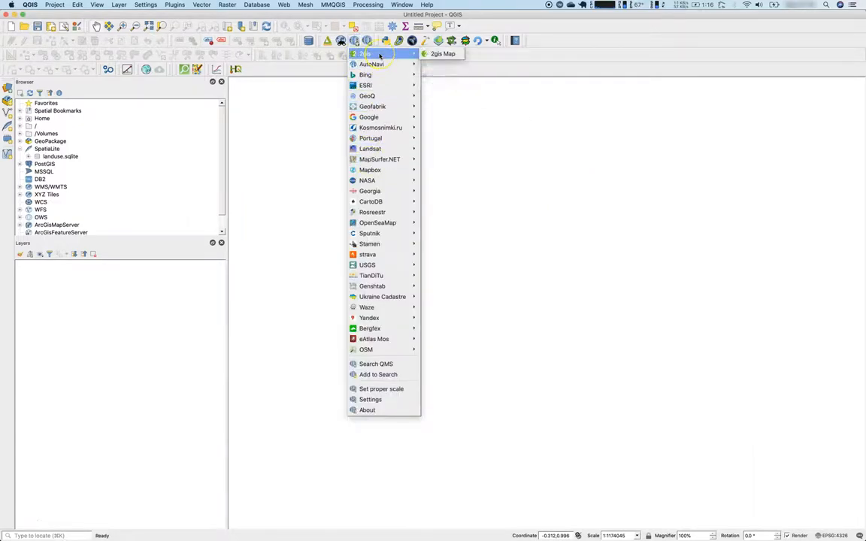
mouse_move(366, 349)
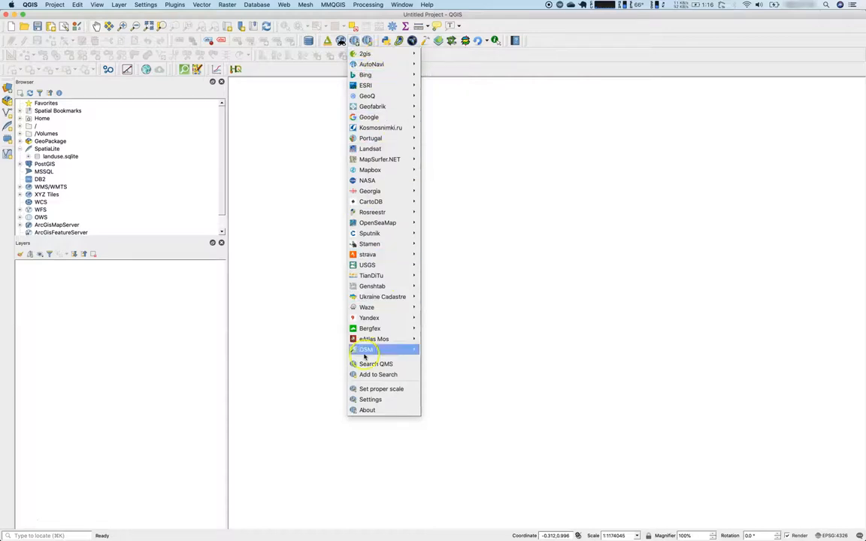
mouse_move(370, 399)
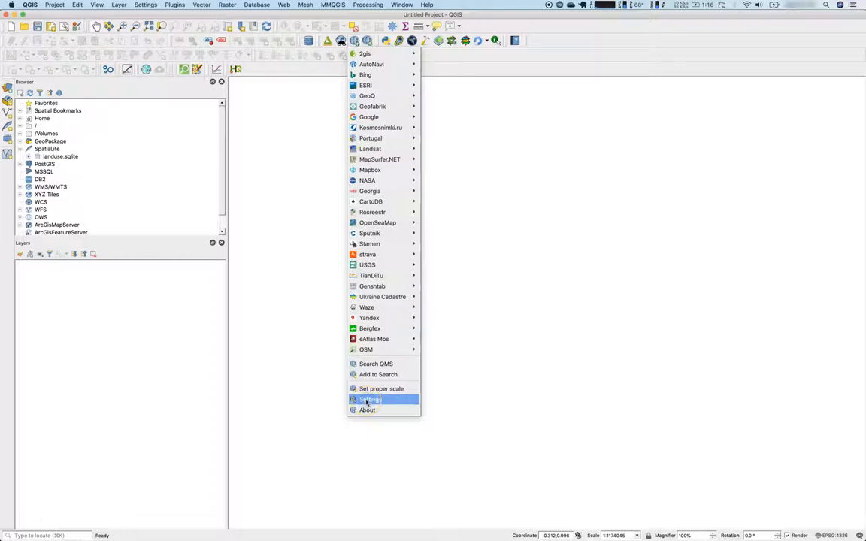
Get the contributed pack from QuickMapServices More services, confirm, and save the settings.
left_click(370, 399)
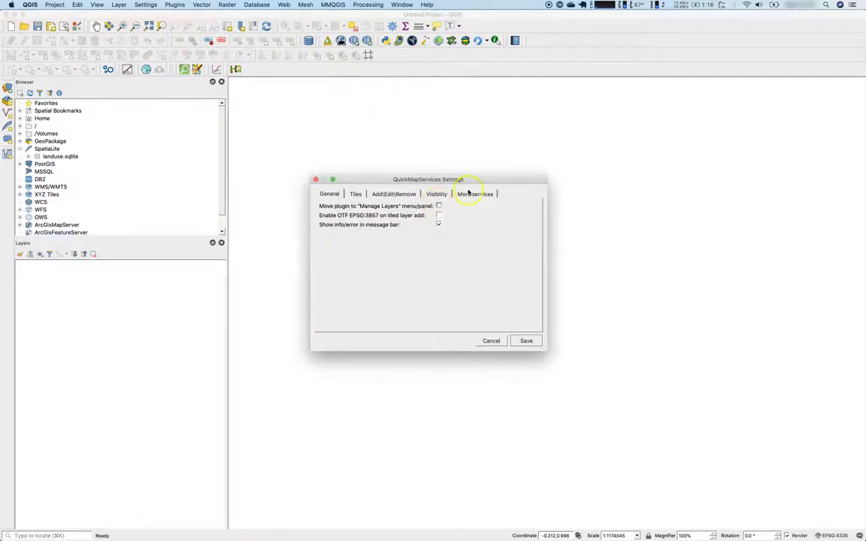
left_click(475, 194)
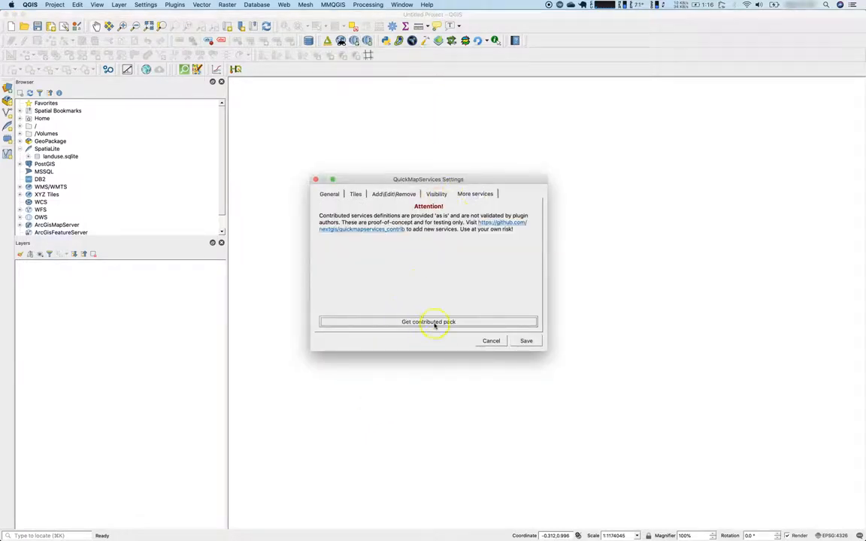
left_click(427, 322)
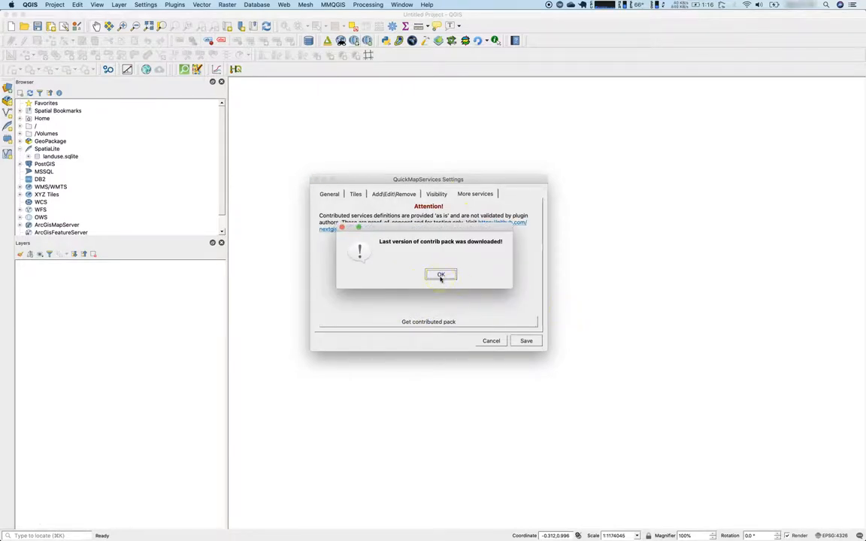
left_click(440, 274)
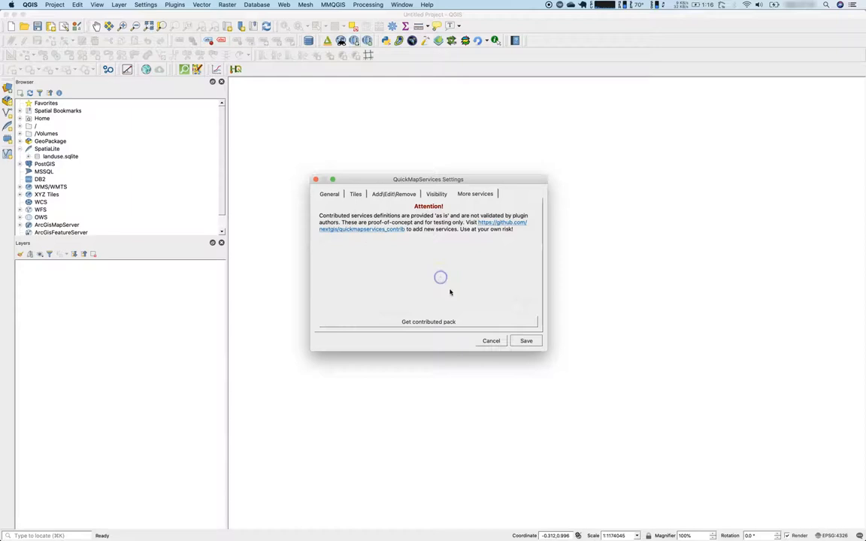
left_click(394, 194)
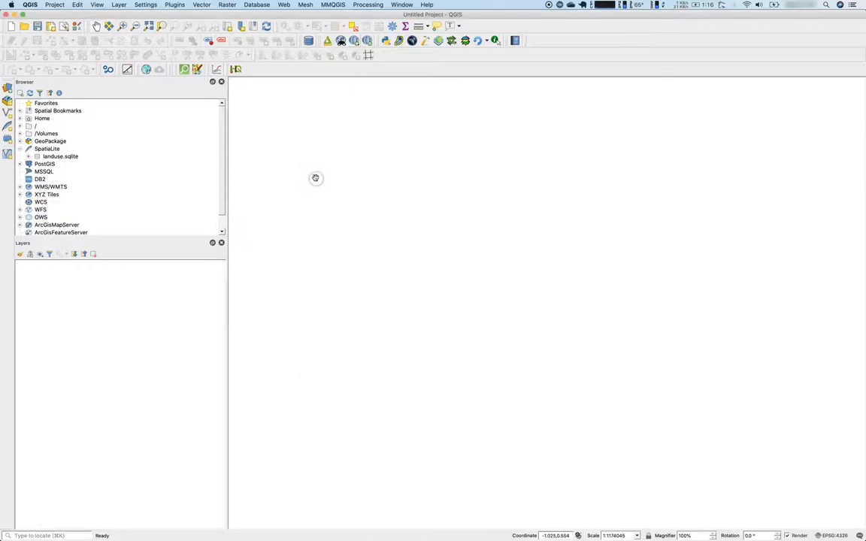
Add OSM Standard from QuickMapServices, then pan west and zoom in to Swellendam.
left_click(358, 39)
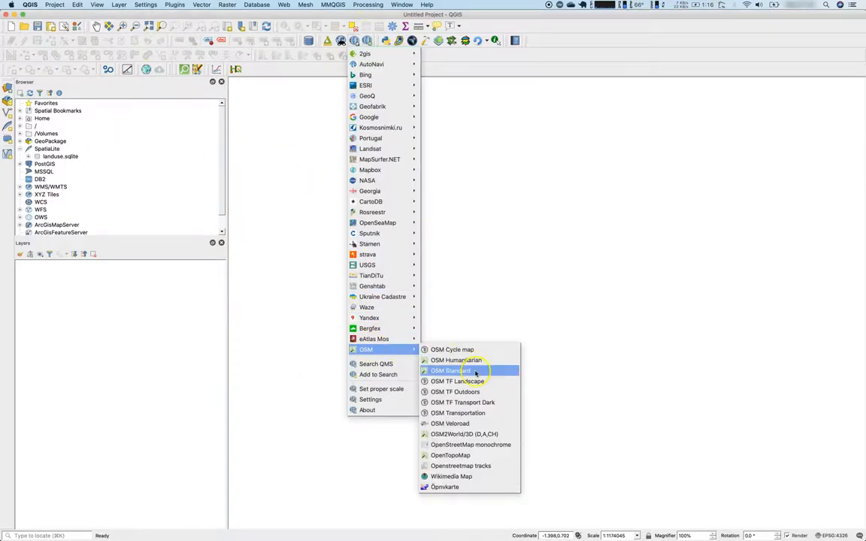
left_click(450, 371)
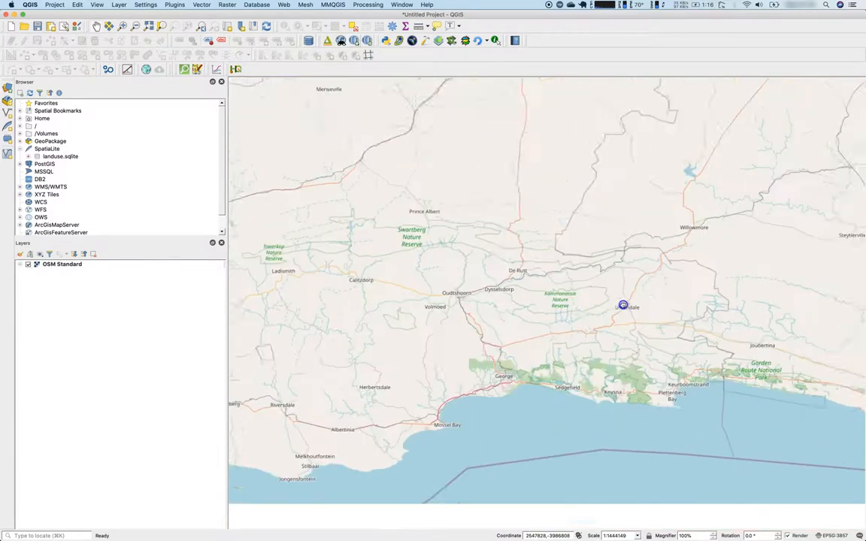
left_click_drag(624, 306, 517, 265)
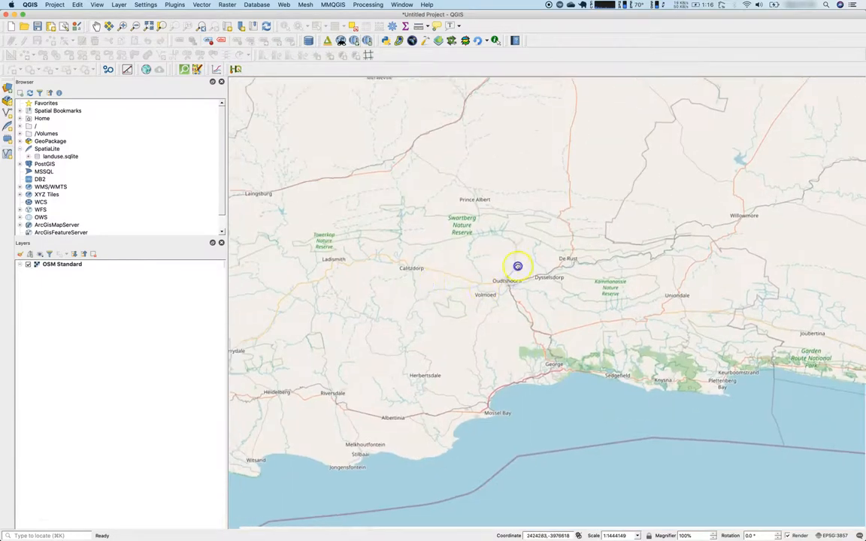
left_click_drag(518, 265, 477, 300)
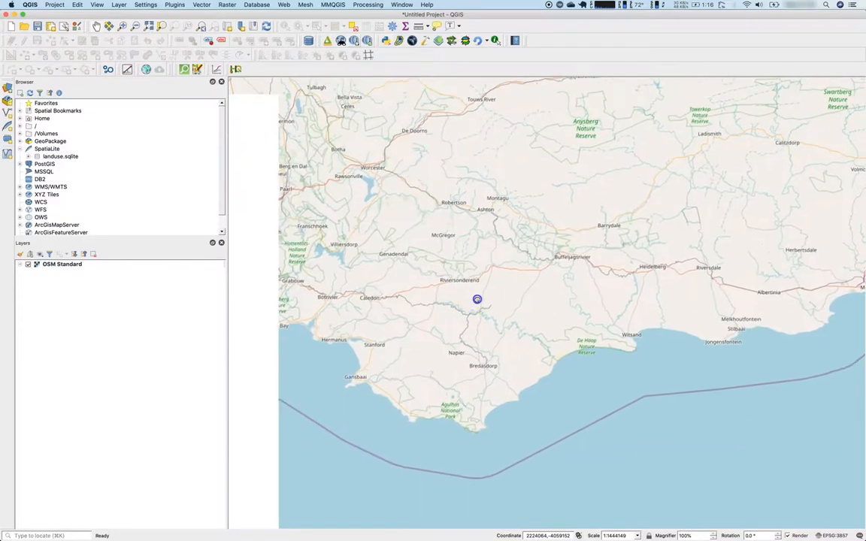
scroll("up", 3)
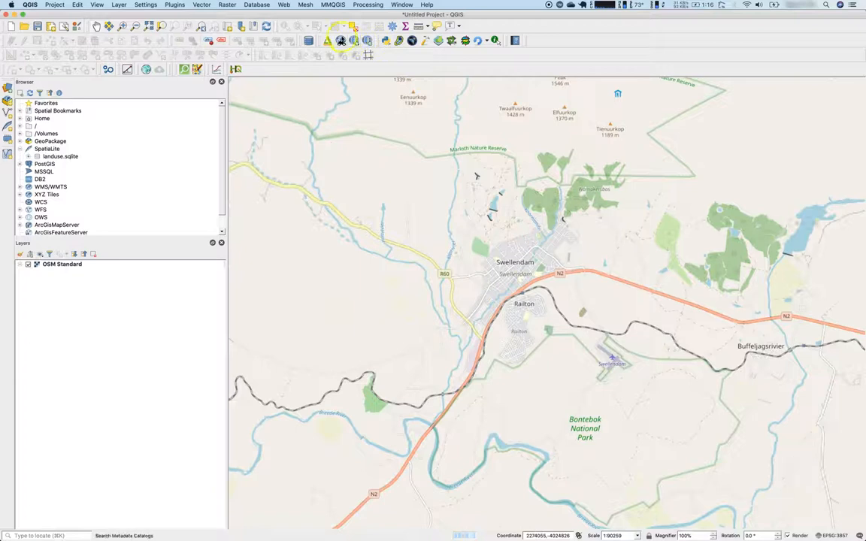
mouse_move(368, 41)
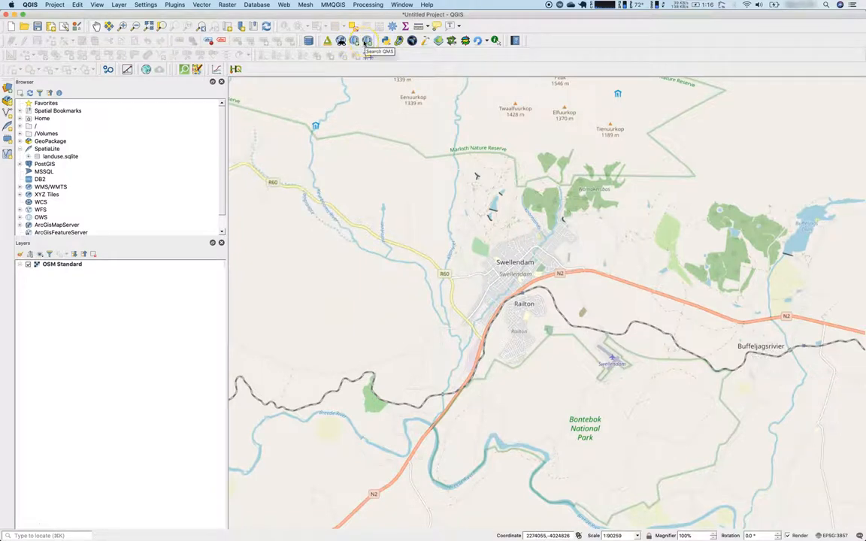
Search QMS filtered by map extent and add South Africa CD:NGI Aerial imagery.
left_click(368, 40)
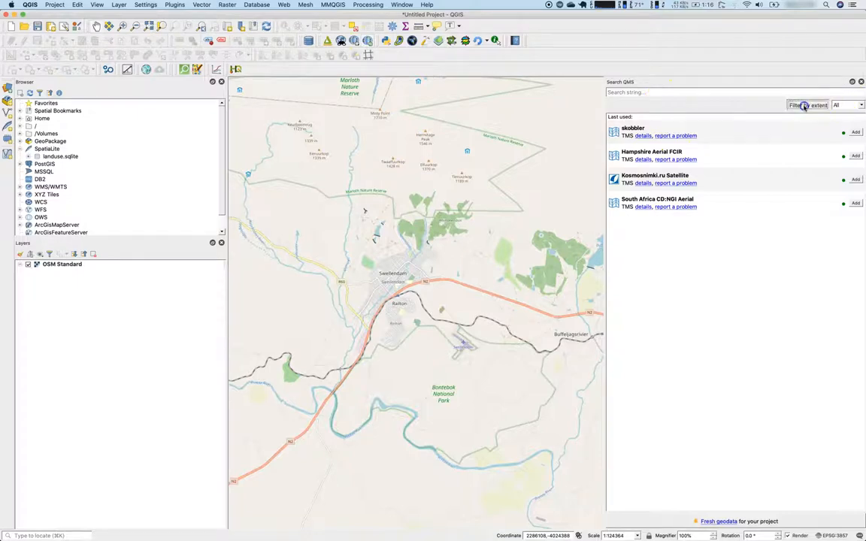
left_click(808, 104)
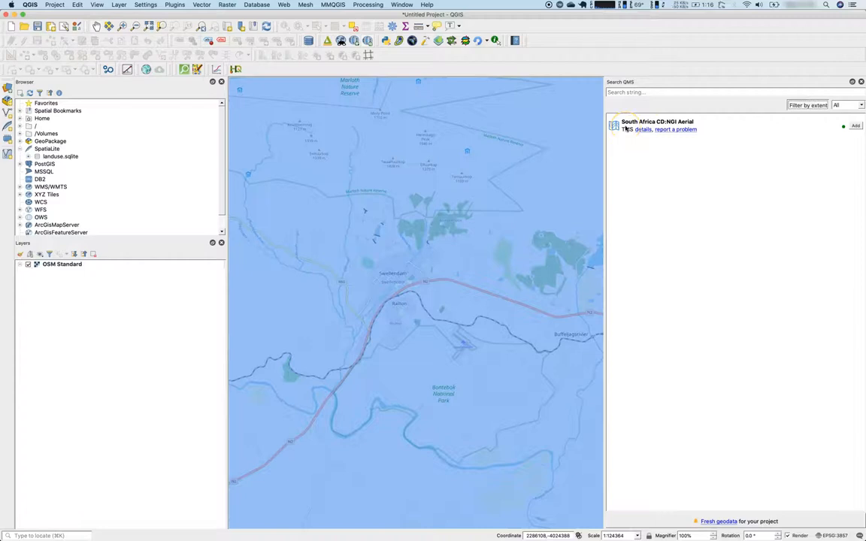
left_click(856, 126)
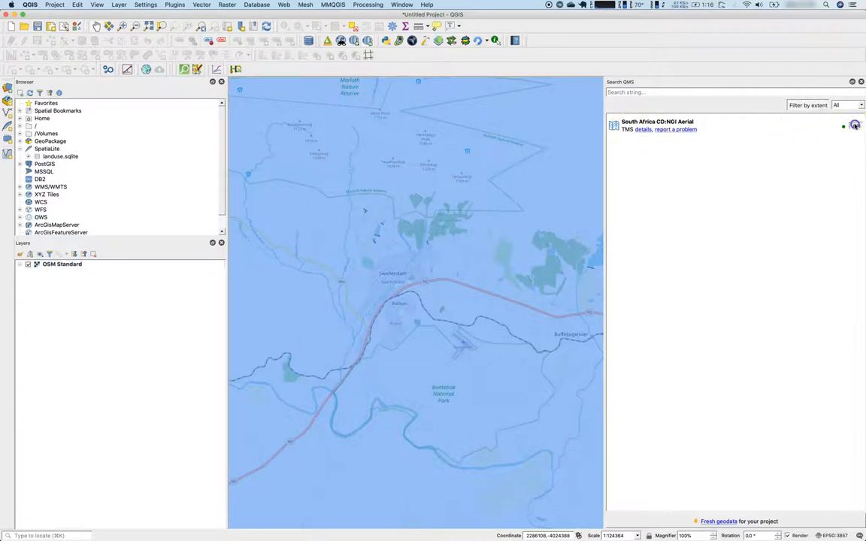
left_click(855, 126)
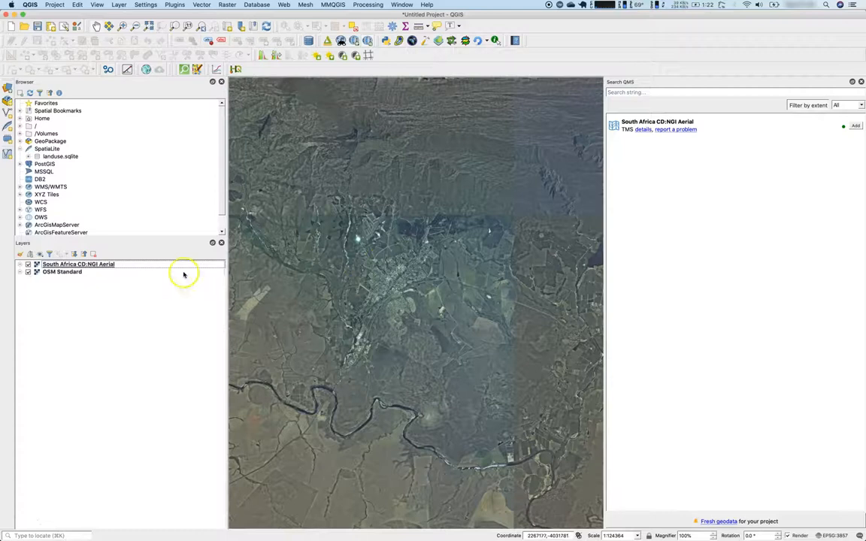
scroll("up", 3)
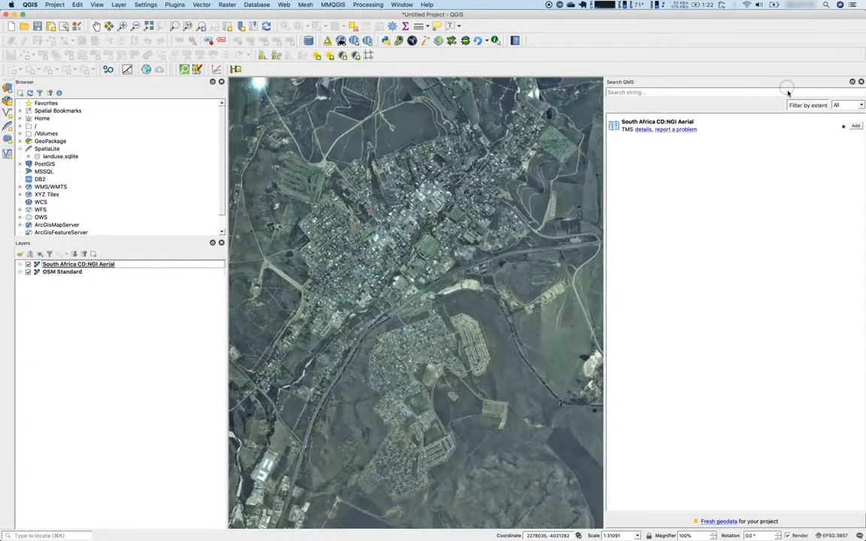
mouse_move(775, 92)
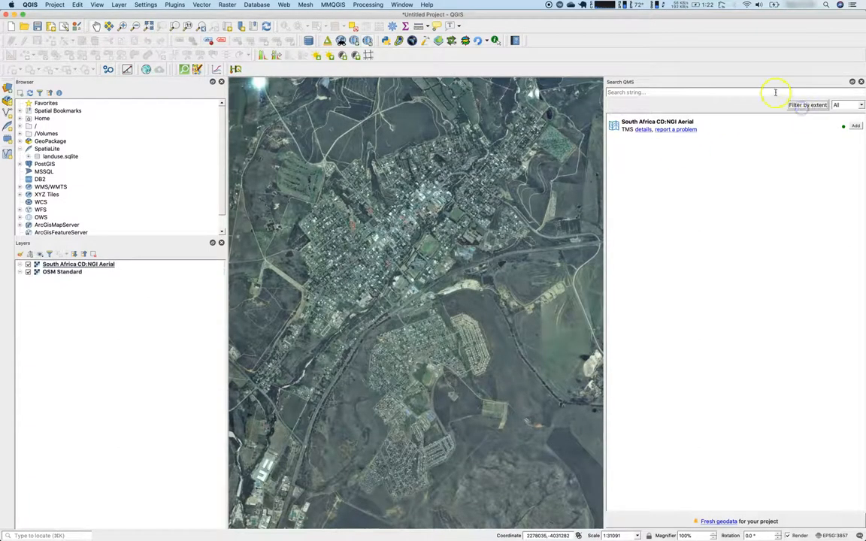
Search QMS for 'OSM' and add the Esri World Imagery (Clarity) Beta layer.
type("OSM")
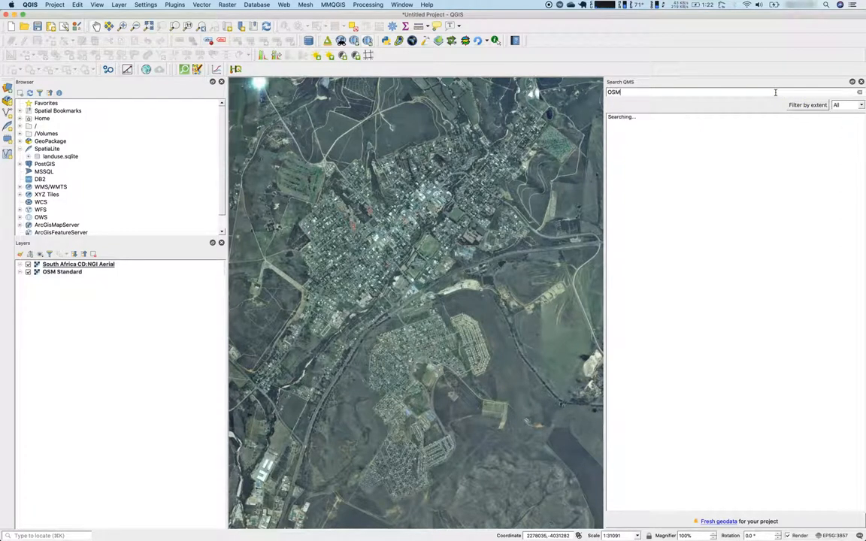
mouse_move(744, 171)
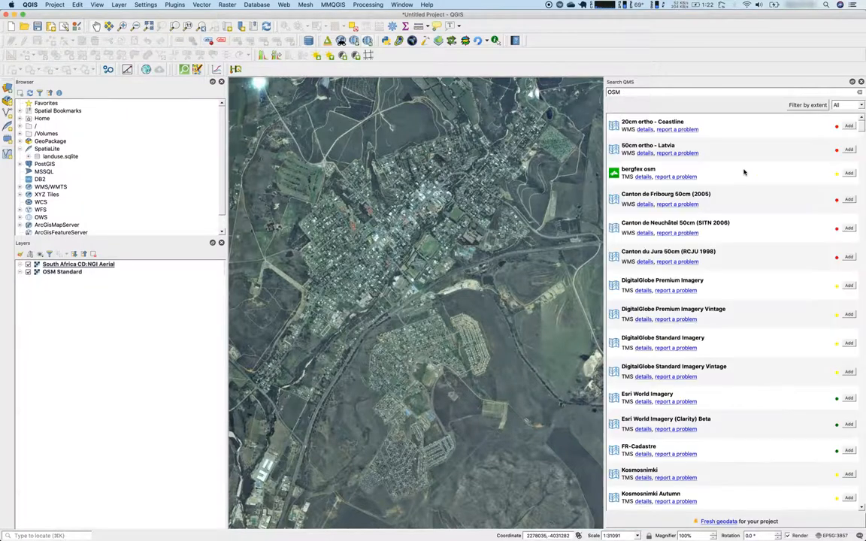
mouse_move(824, 379)
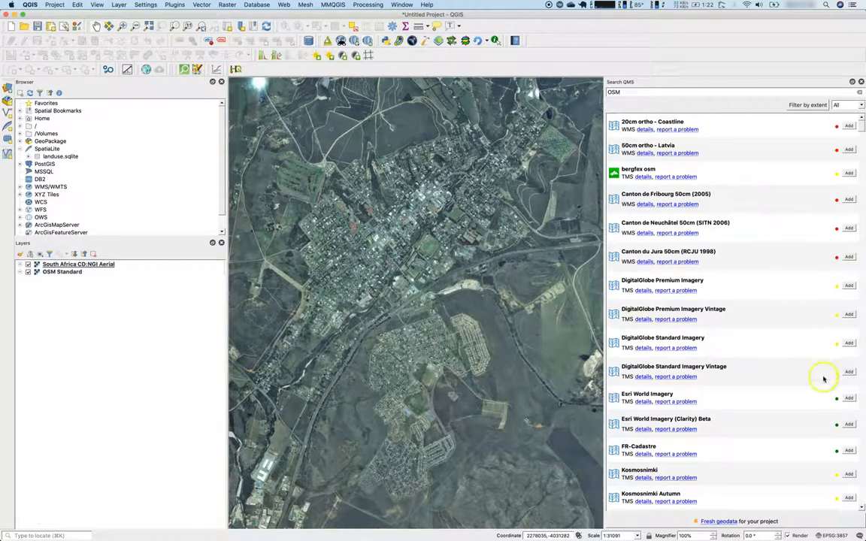
mouse_move(850, 454)
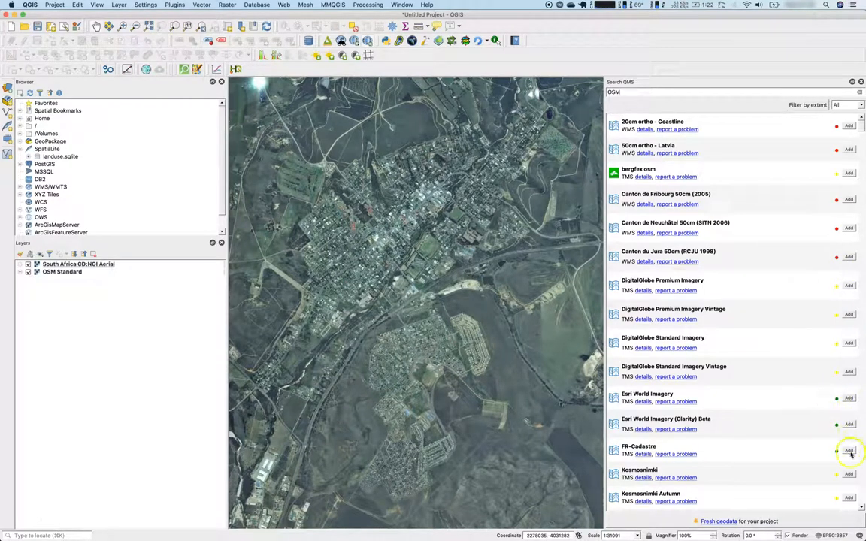
mouse_move(835, 260)
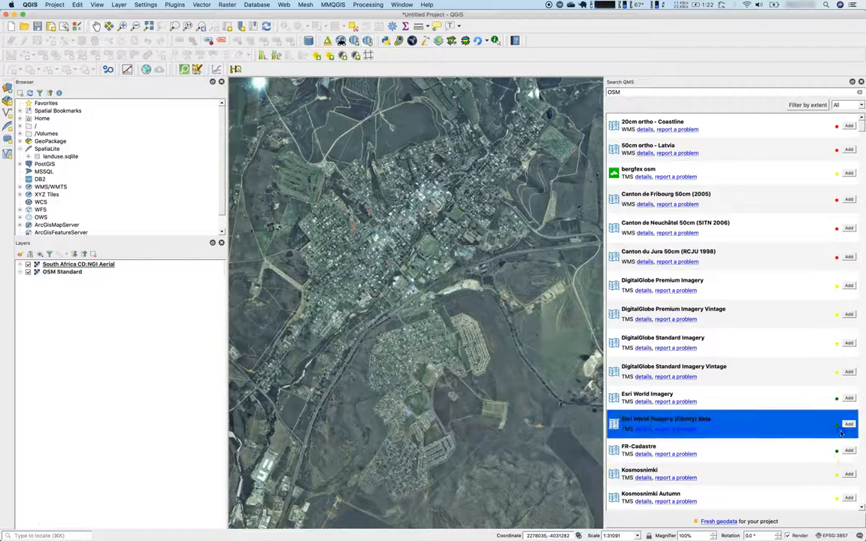
left_click(849, 424)
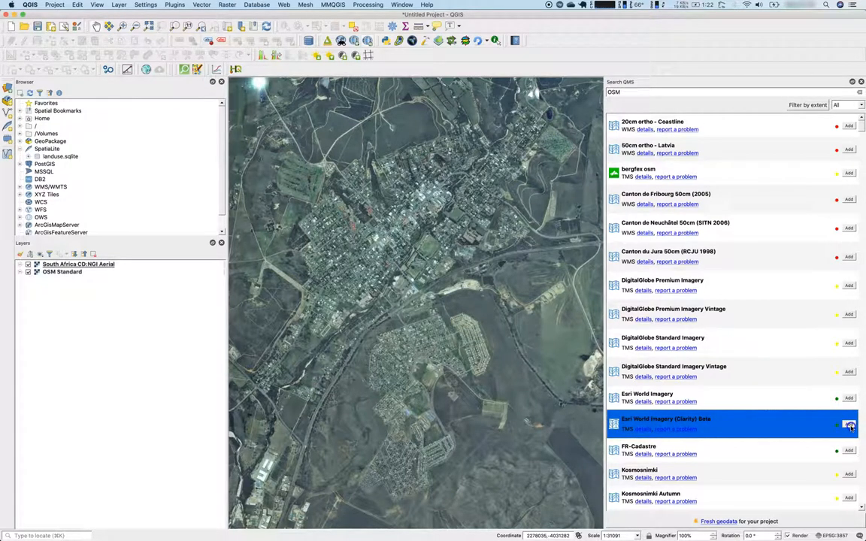
left_click(849, 424)
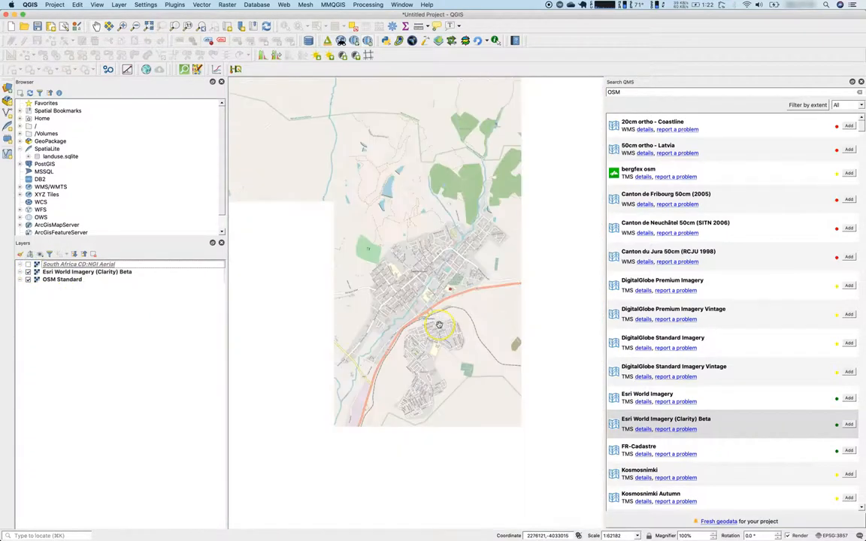
scroll("down", 3)
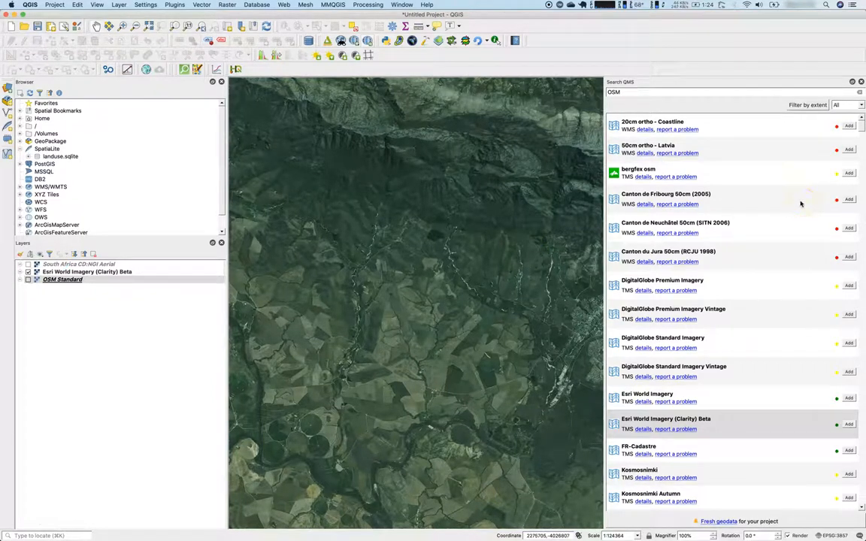
mouse_move(836, 85)
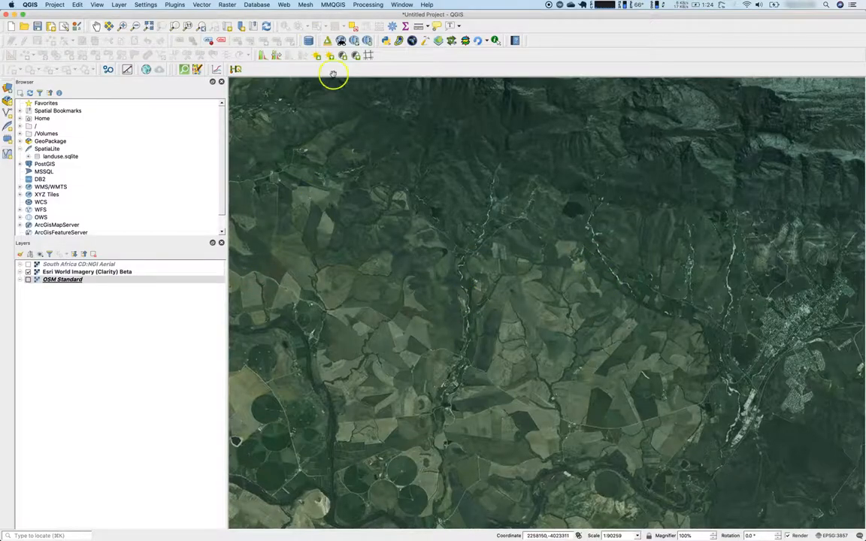
Add OpenTopoMap from the QuickMapServices OSM collection.
left_click(284, 5)
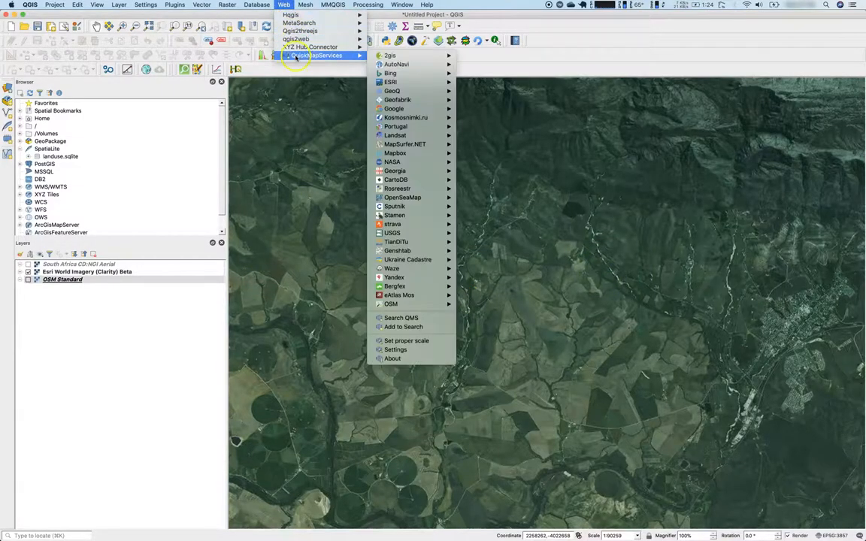
mouse_move(390, 304)
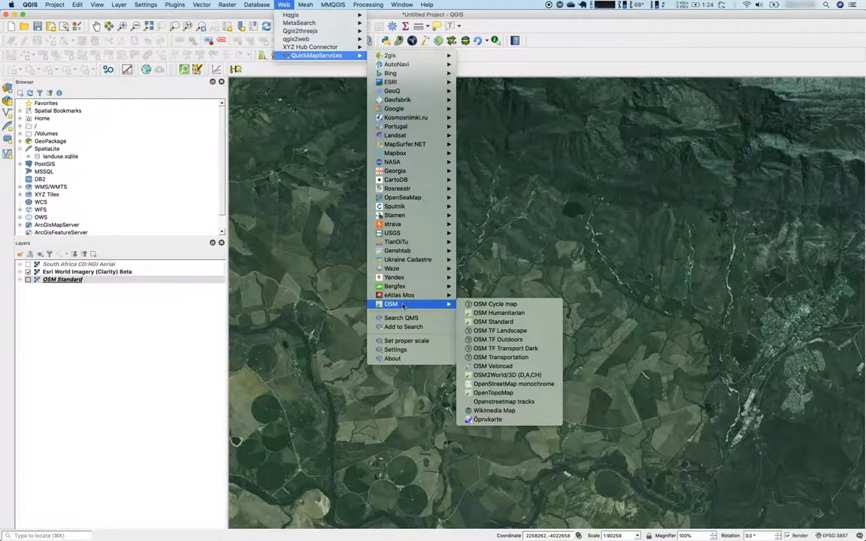
left_click(493, 393)
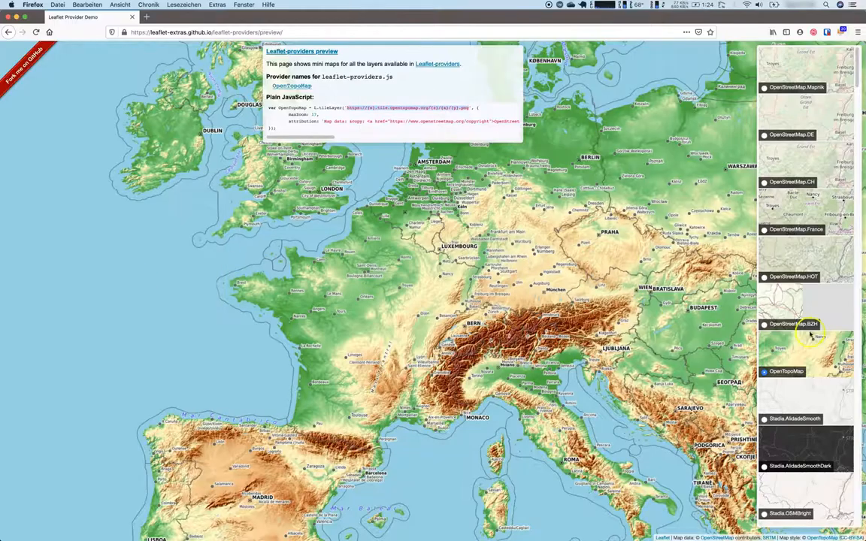
Scroll the Leaflet provider thumbnails and select the CyclOSM style preview.
scroll("down", 3)
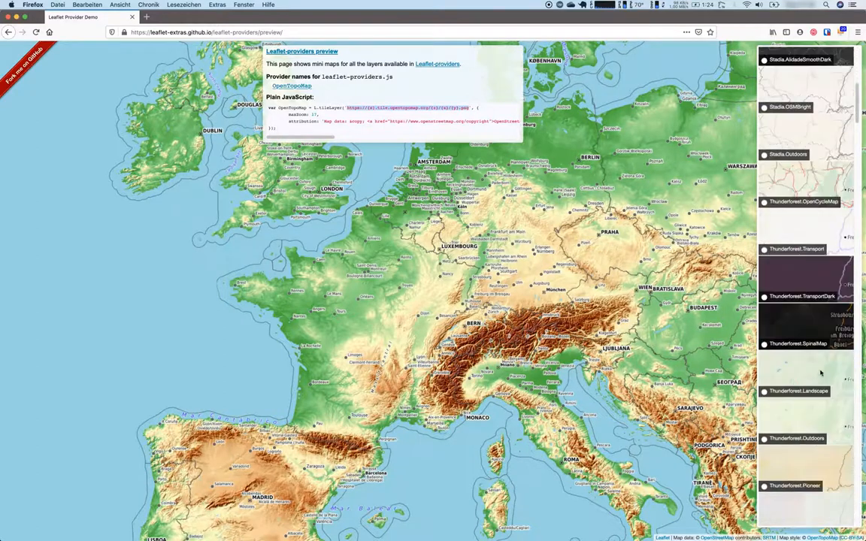
scroll("down", 3)
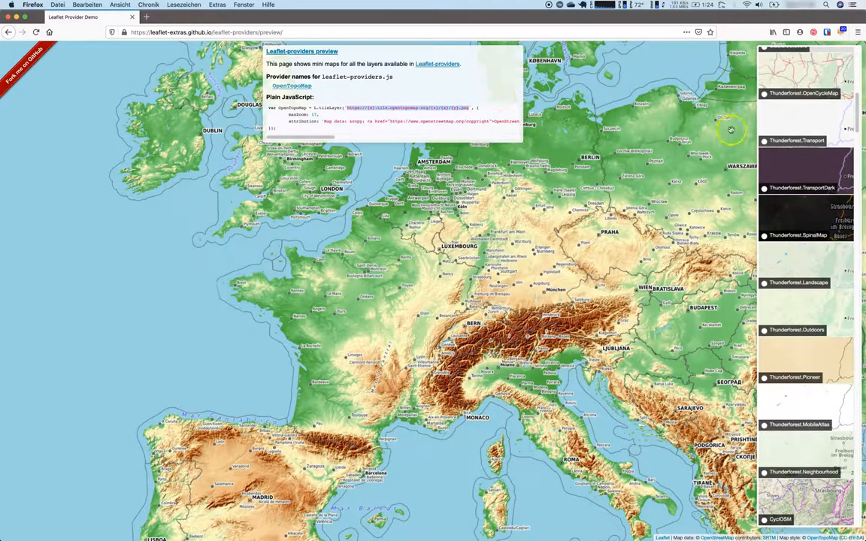
scroll("down", 3)
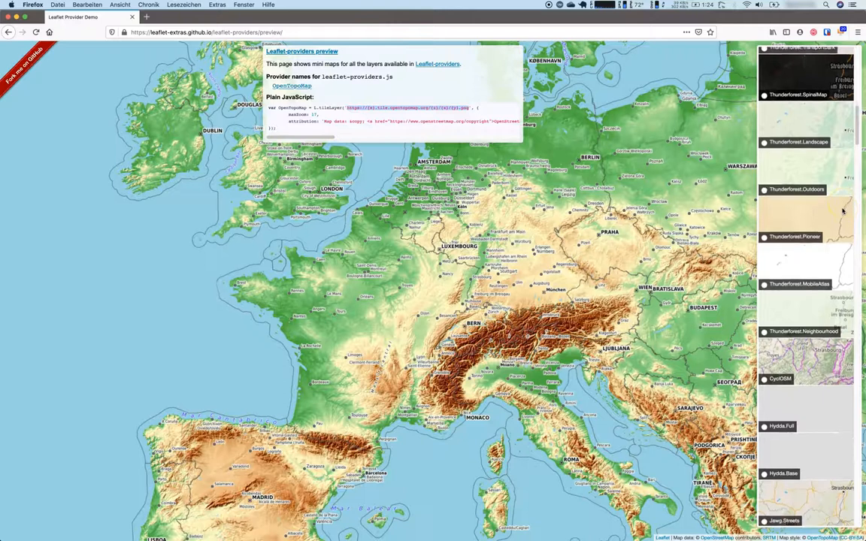
left_click(764, 372)
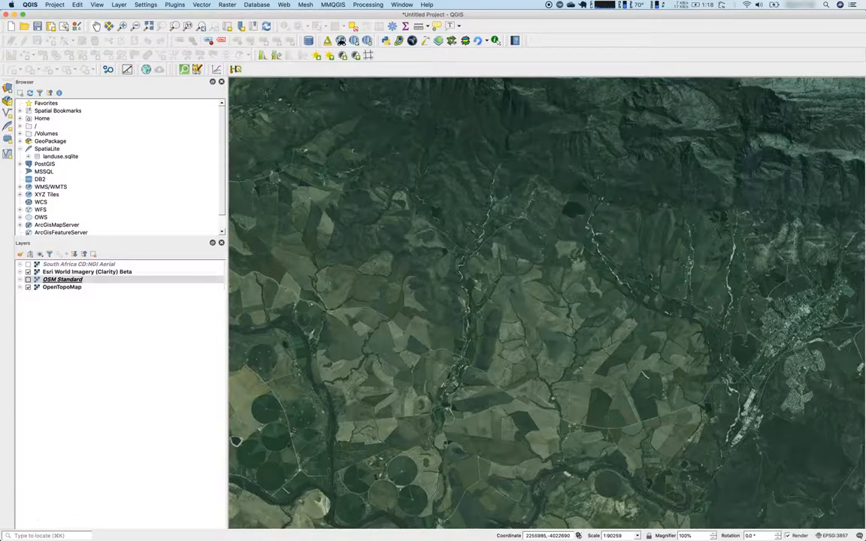
Add a QuickMapServices group with ID and alias 'custom' under My groups.
left_click(284, 5)
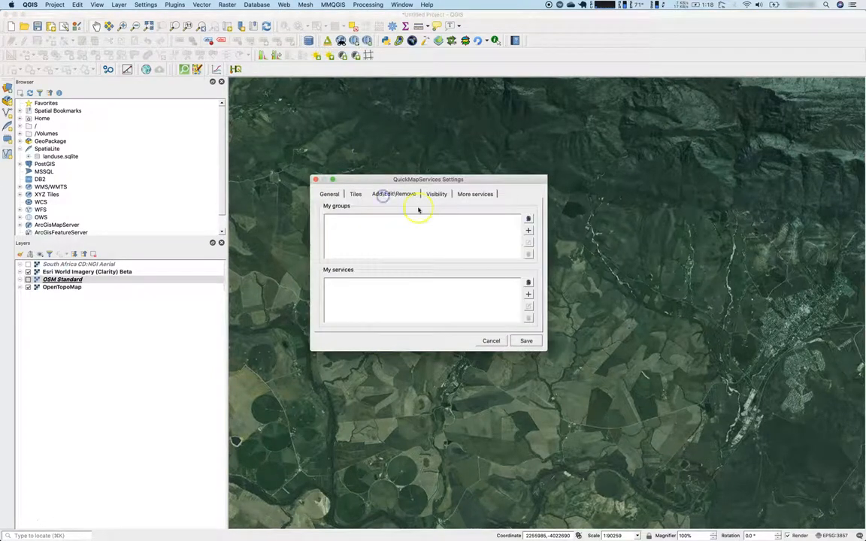
left_click(529, 219)
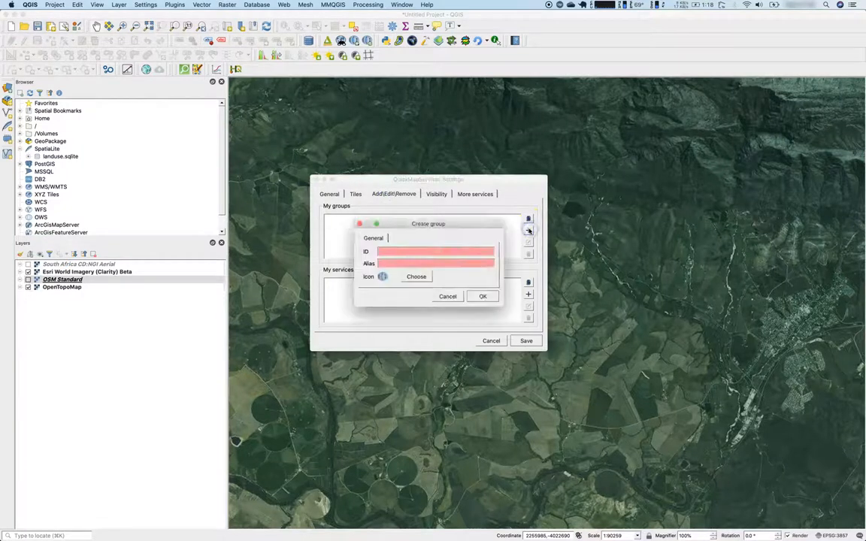
type("custom")
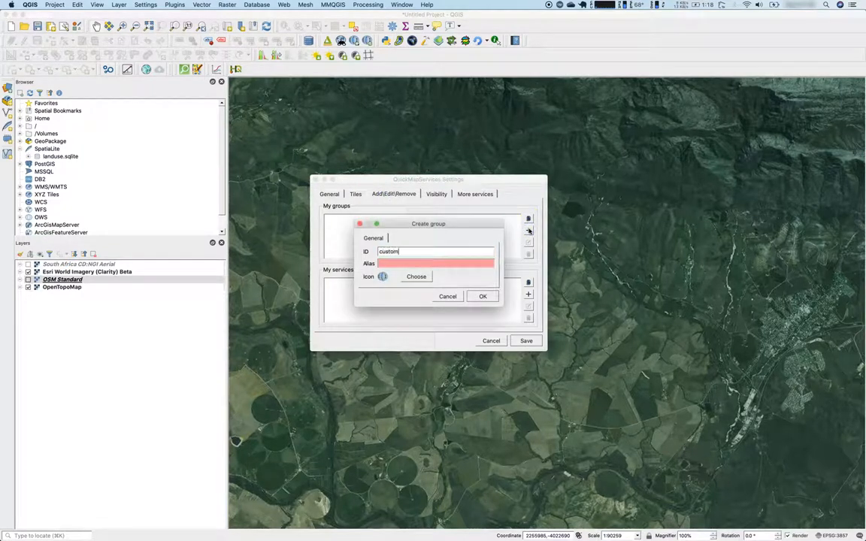
type("custom")
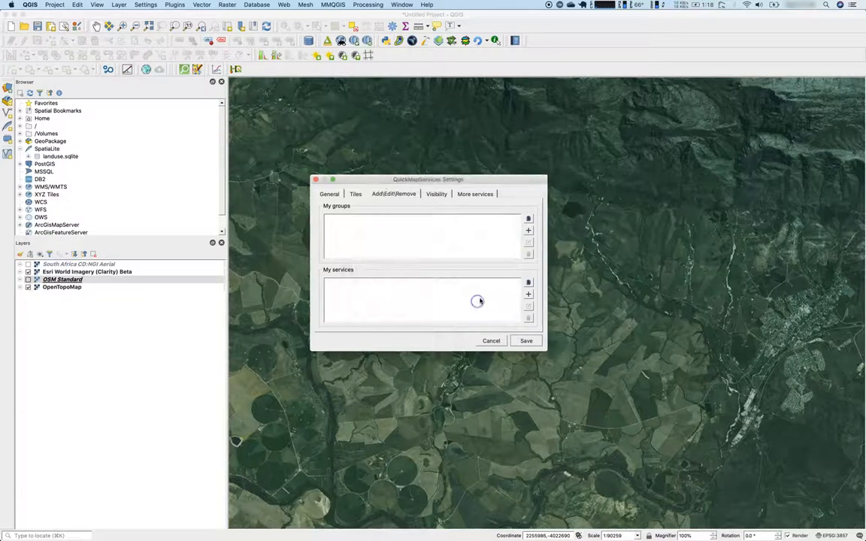
left_click(529, 230)
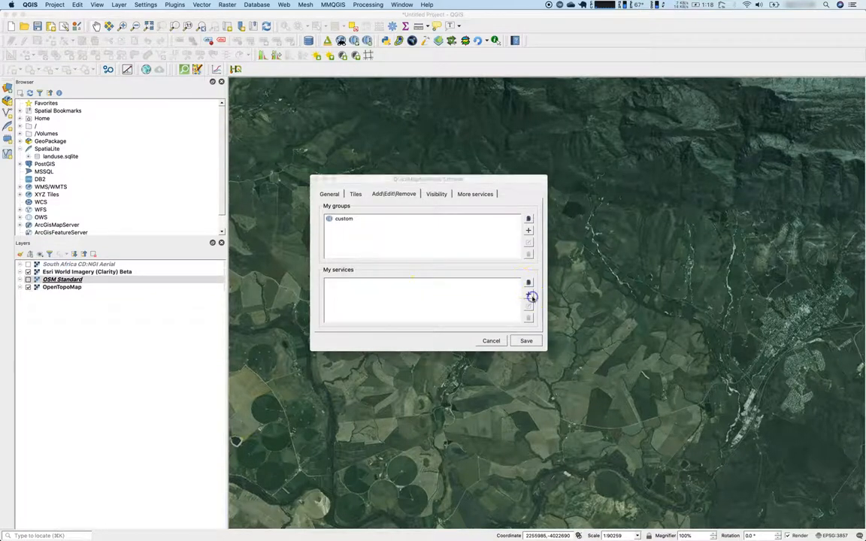
Create service 'cyclo' (ID and alias) in the custom group with type TMS.
left_click(528, 282)
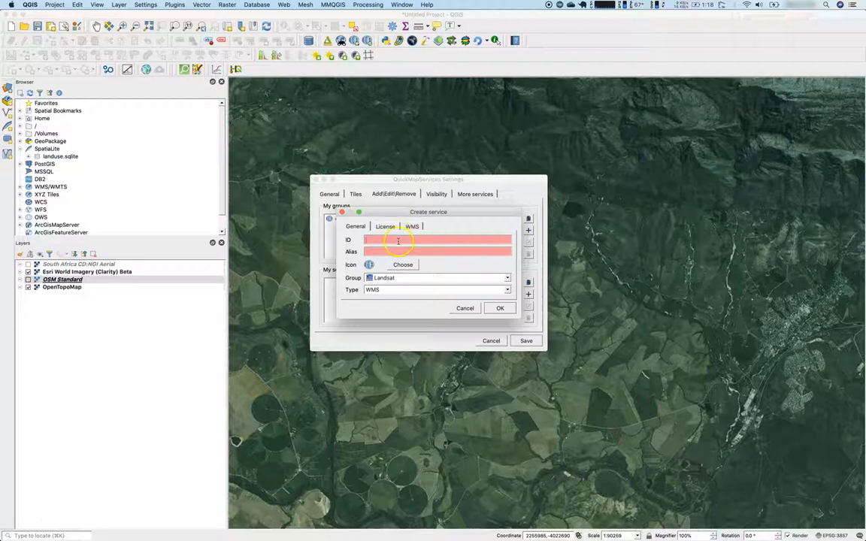
type("cyclo")
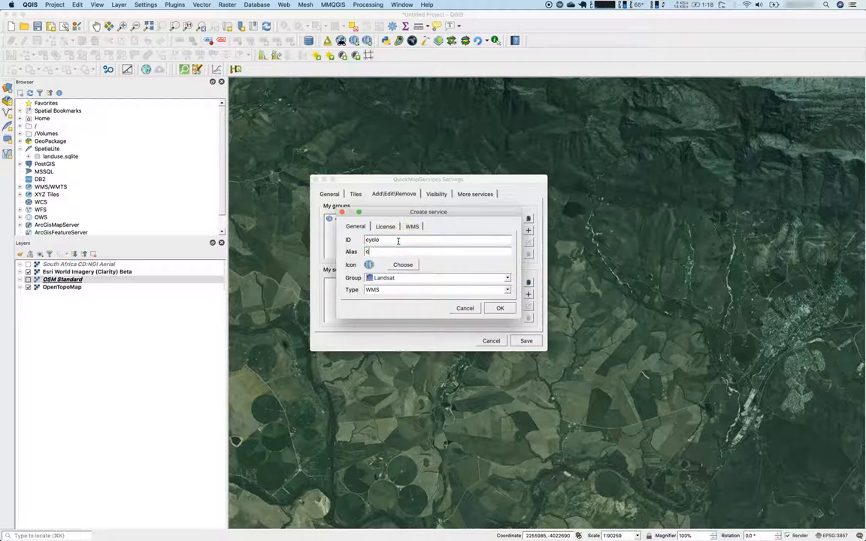
type("cyclo")
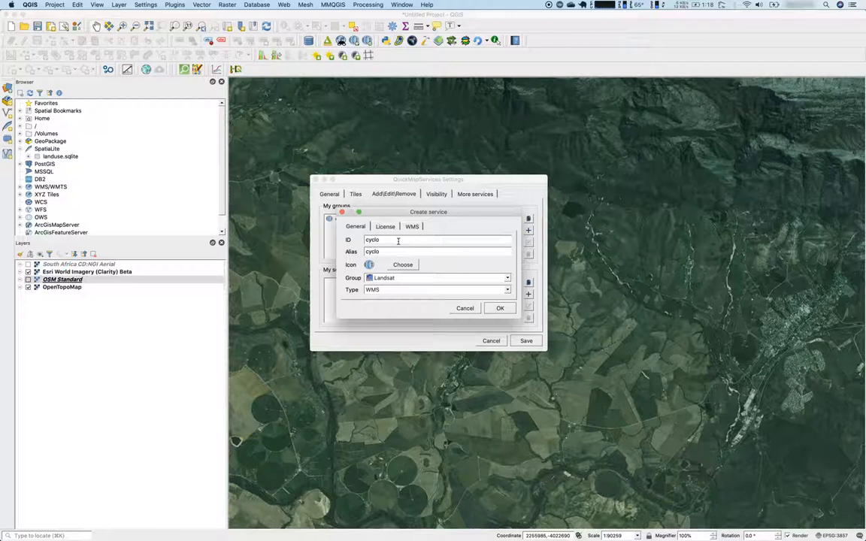
left_click(507, 277)
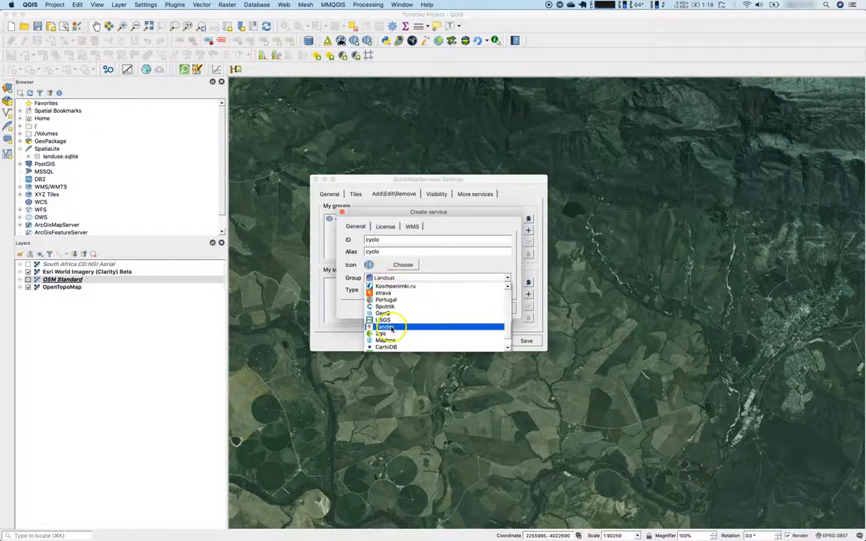
left_click(386, 334)
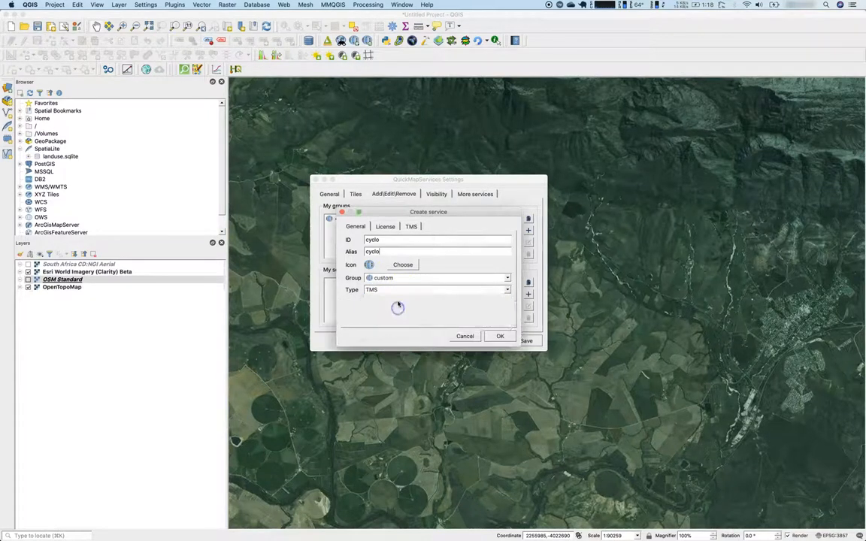
left_click(385, 226)
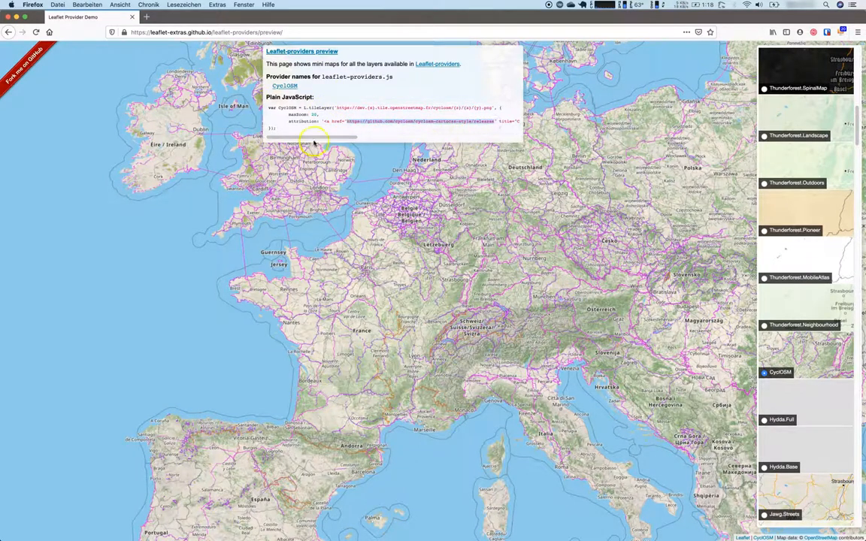
Fill cyclo's License tab: OpenStreetMap copyright, copyright link, and CyclOSM releases terms of use.
left_click_drag(312, 137, 402, 139)
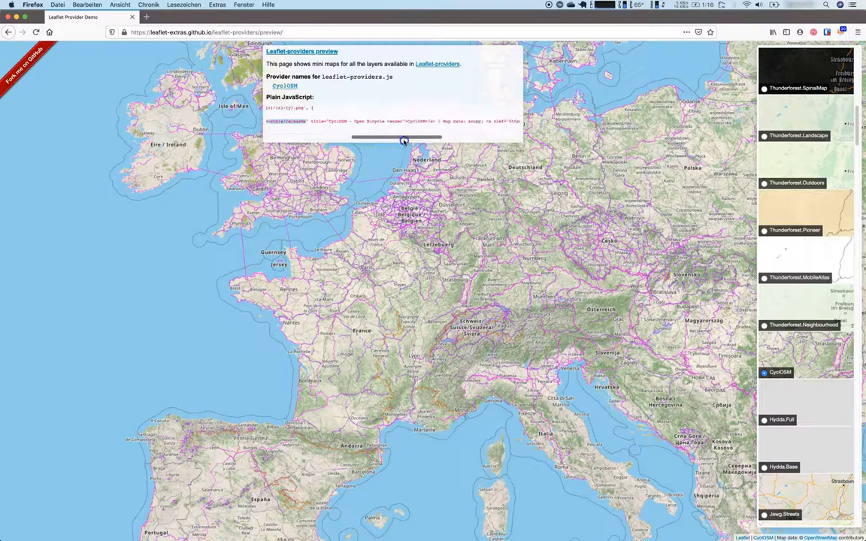
left_click_drag(404, 138, 458, 145)
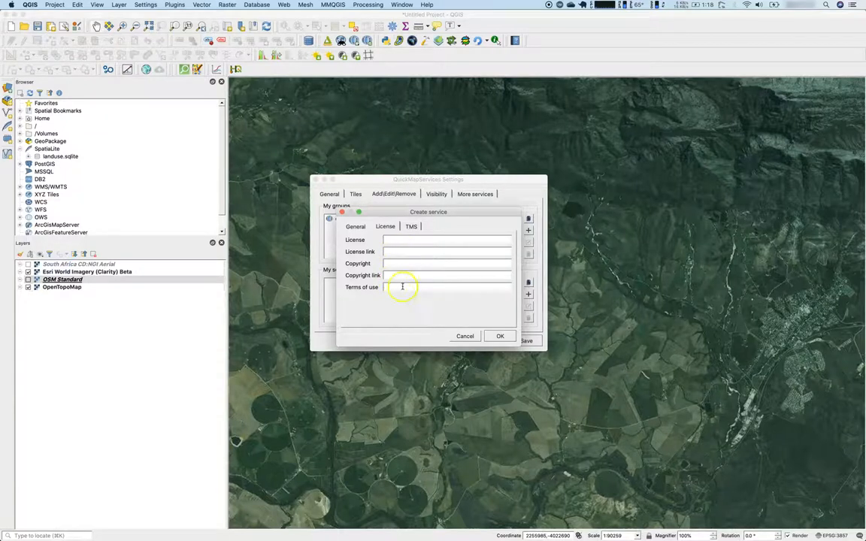
type("ub.com/cyclosm/cyclosm-cartocss-style/releases")
left_click(448, 276)
type("https://www.")
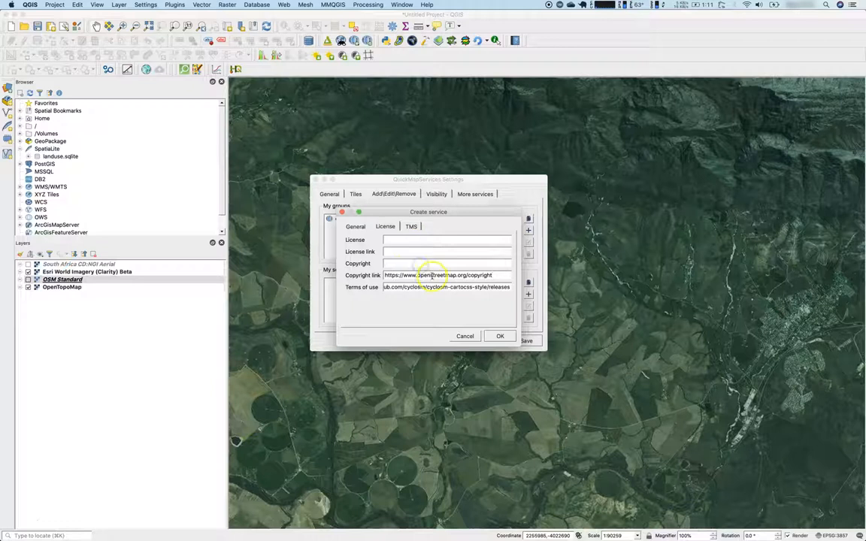
type("openstreetmap")
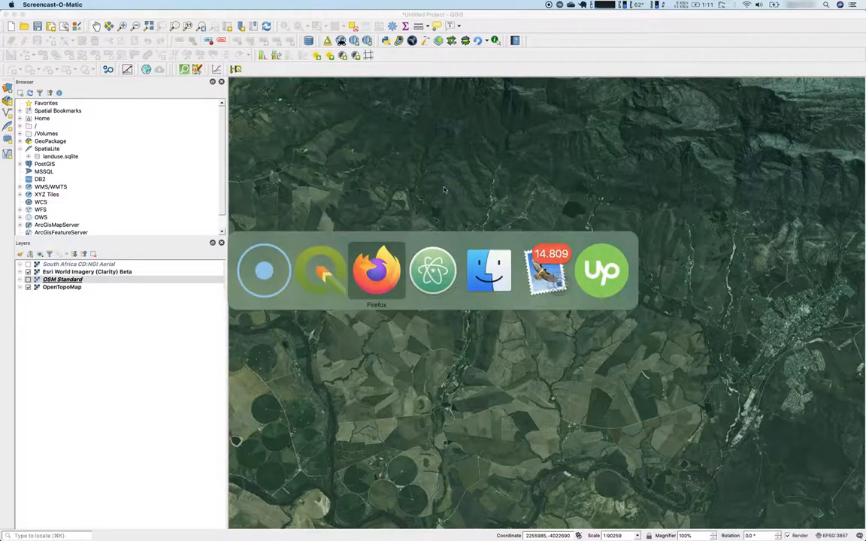
left_click(376, 271)
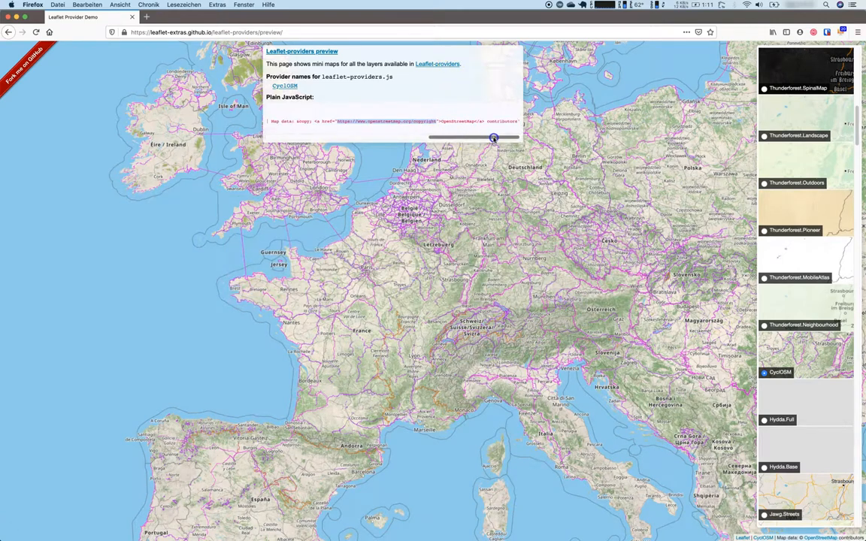
left_click_drag(493, 138, 397, 137)
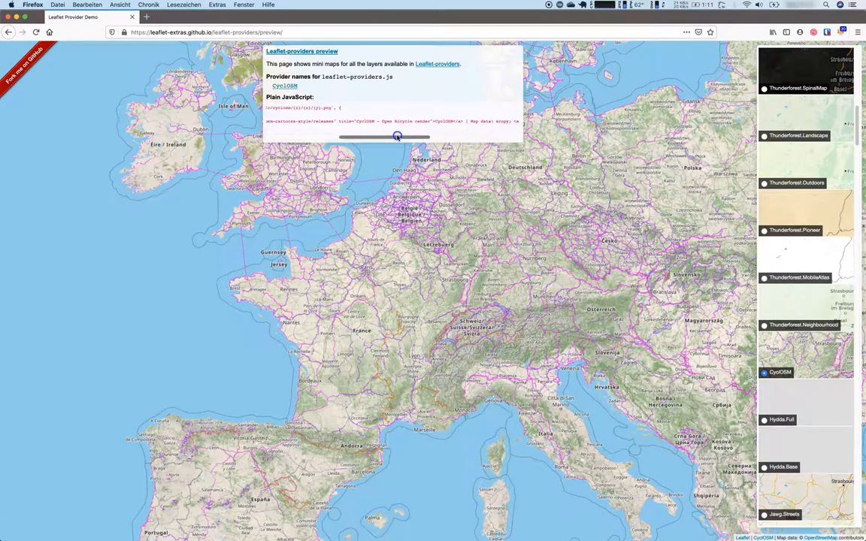
left_click_drag(397, 137, 305, 139)
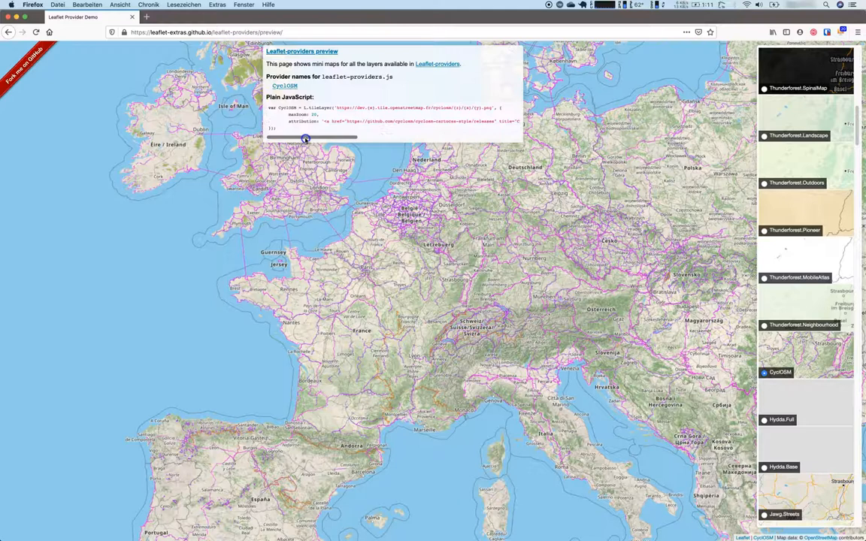
left_click_drag(305, 138, 376, 139)
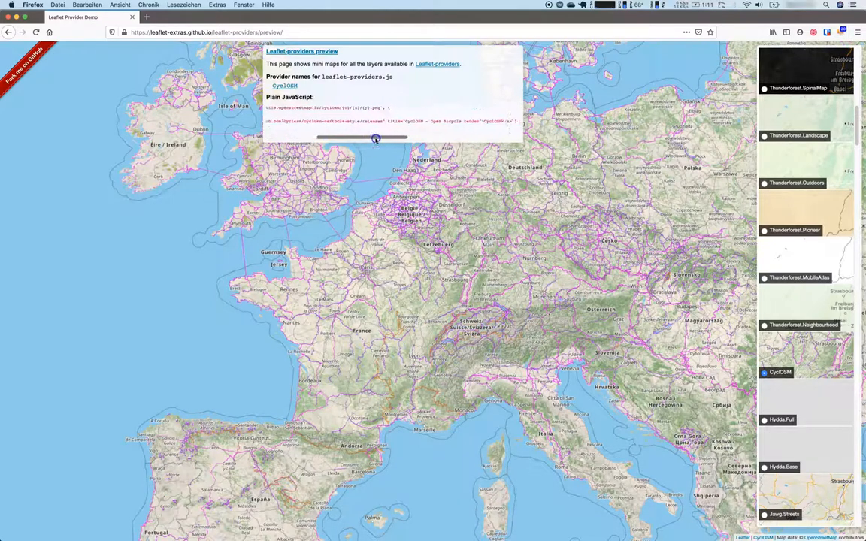
left_click_drag(376, 138, 408, 138)
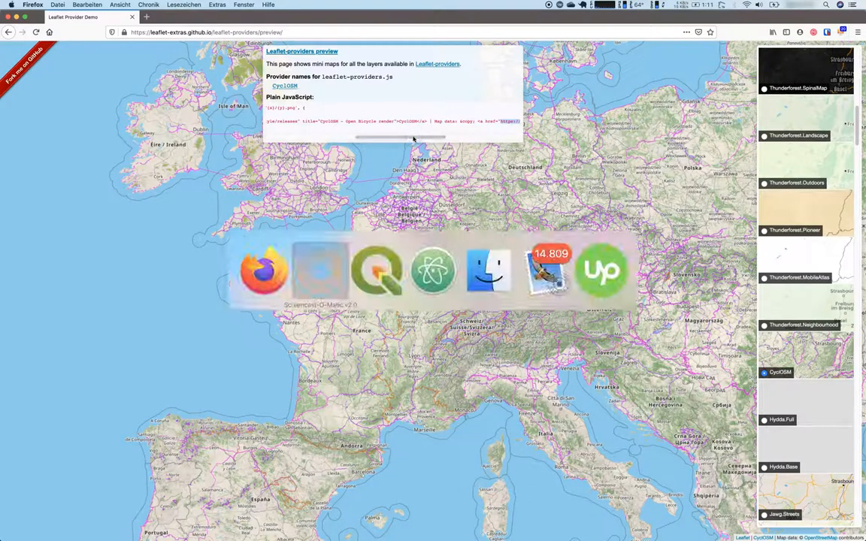
mouse_move(264, 269)
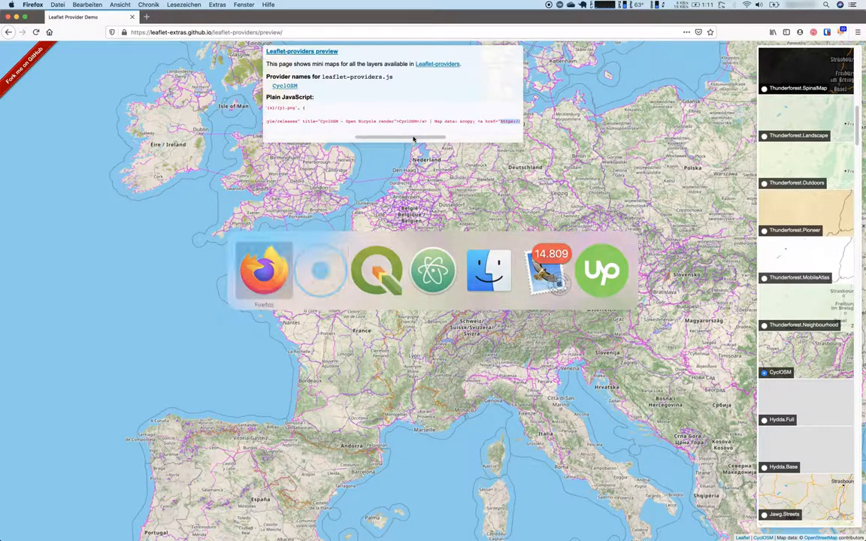
left_click(285, 85)
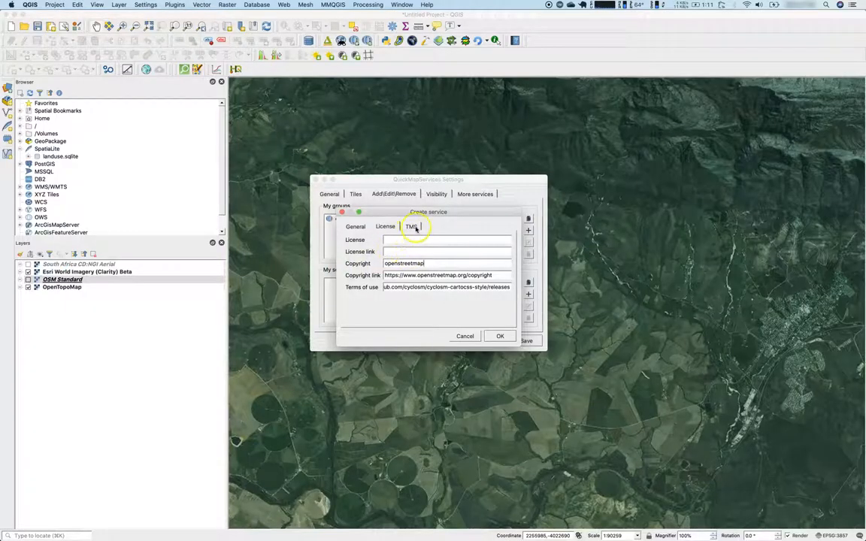
left_click(411, 227)
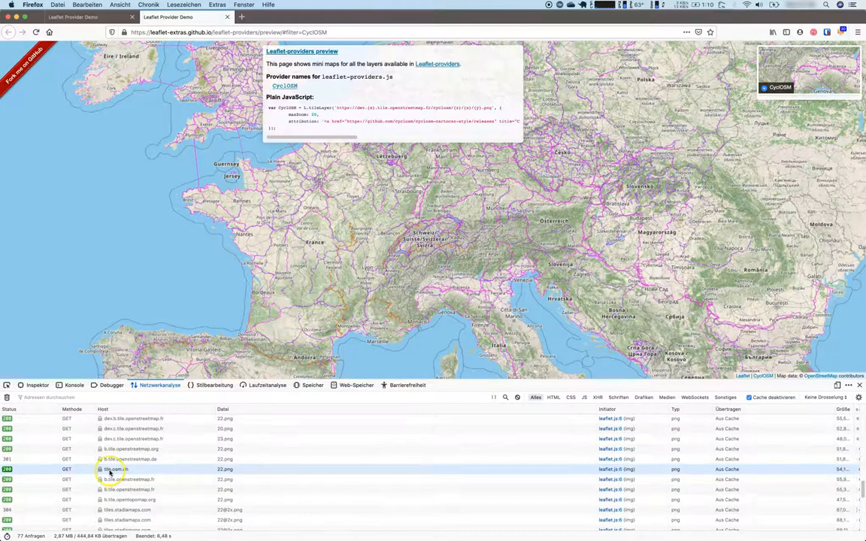
Give the cyclo service a top Y origin and CRS ID 3857, then confirm it.
scroll("down", 3)
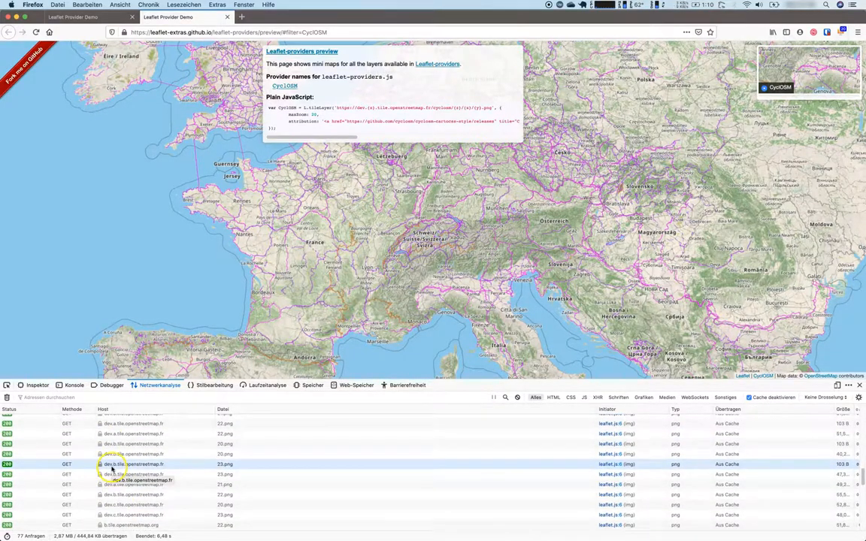
scroll("down", 3)
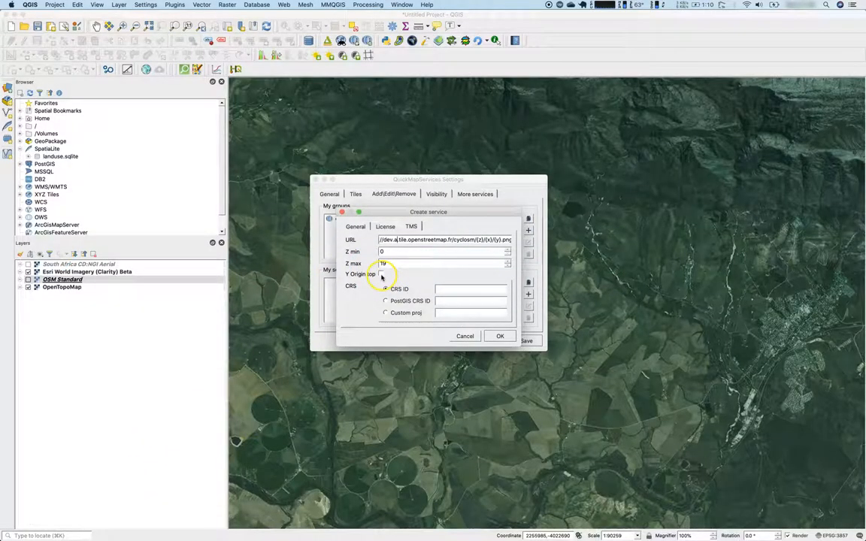
left_click(381, 274)
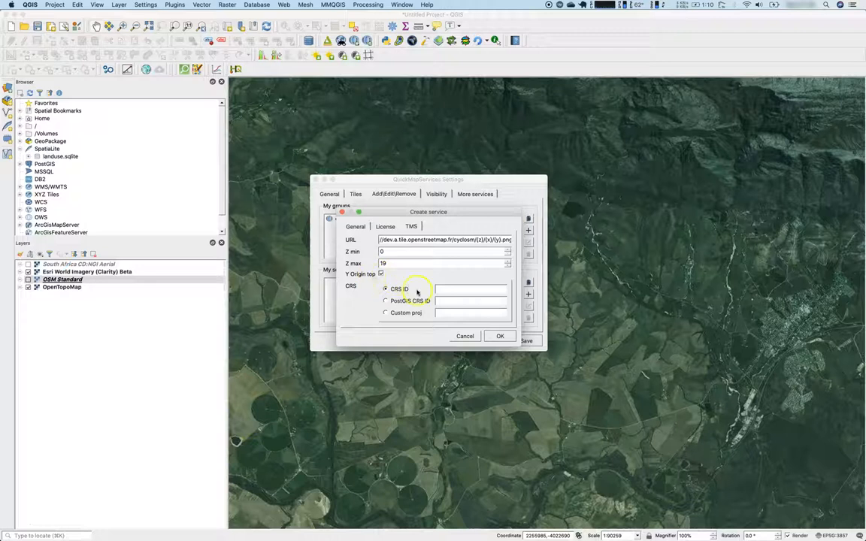
type("38")
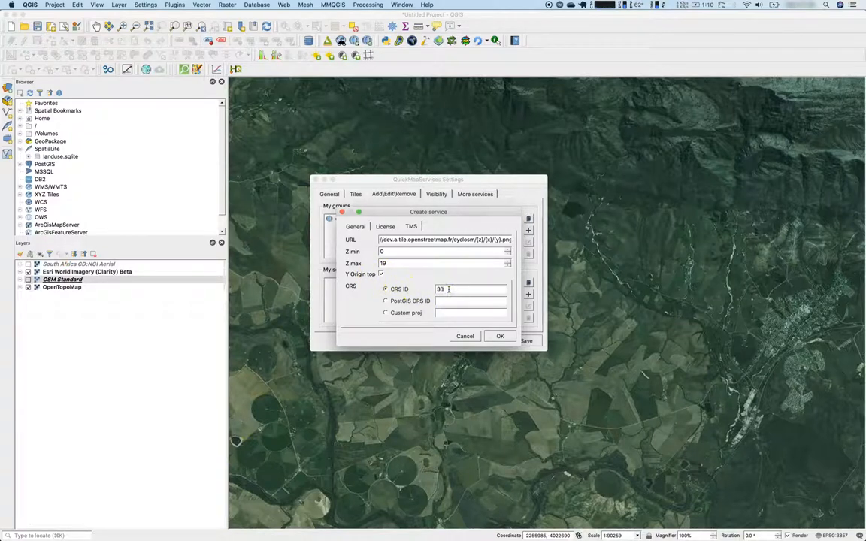
type("57")
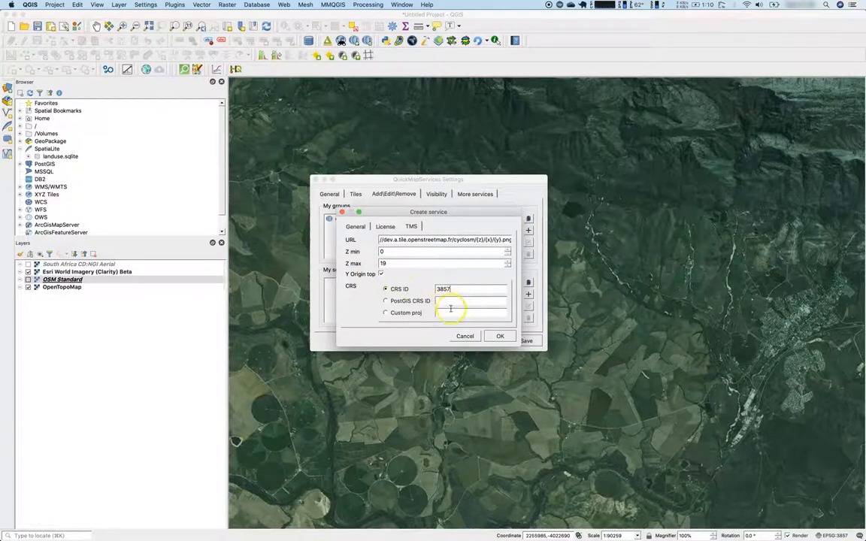
left_click(500, 336)
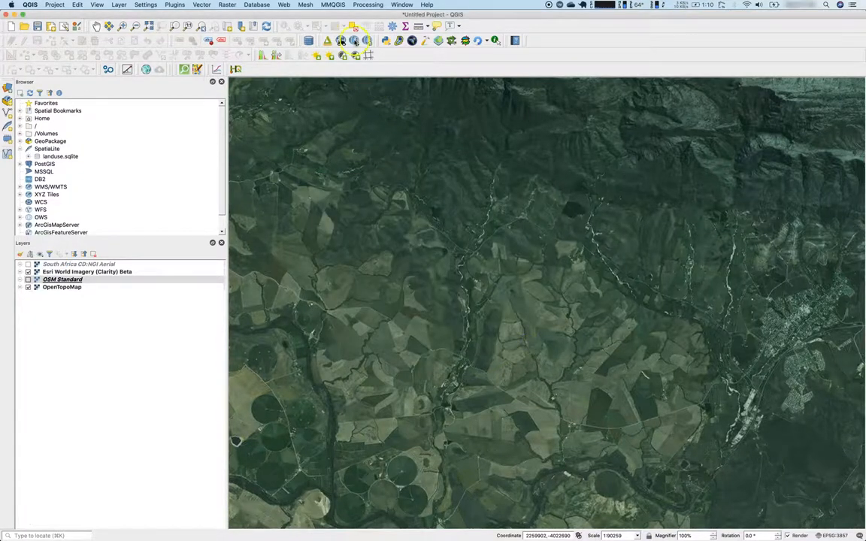
Add the cyclo tile layer to the project and zoom in on Swellendam.
left_click(342, 41)
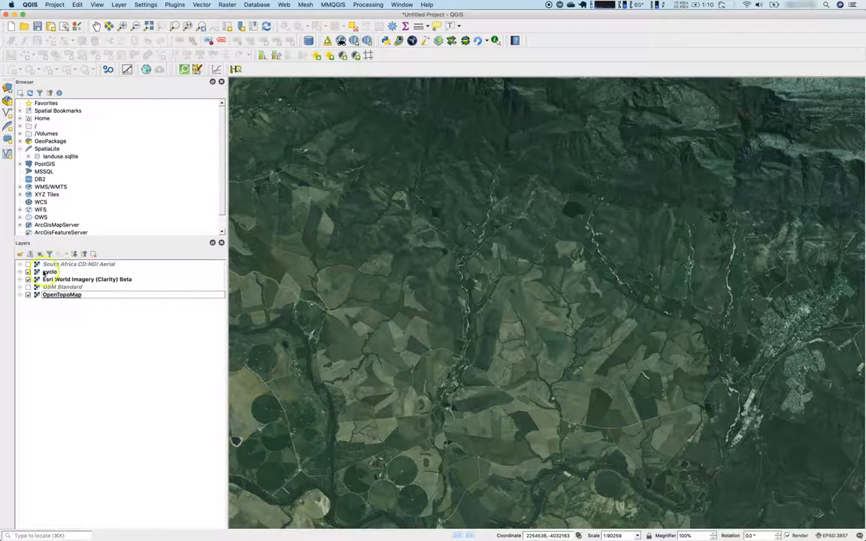
left_click(28, 279)
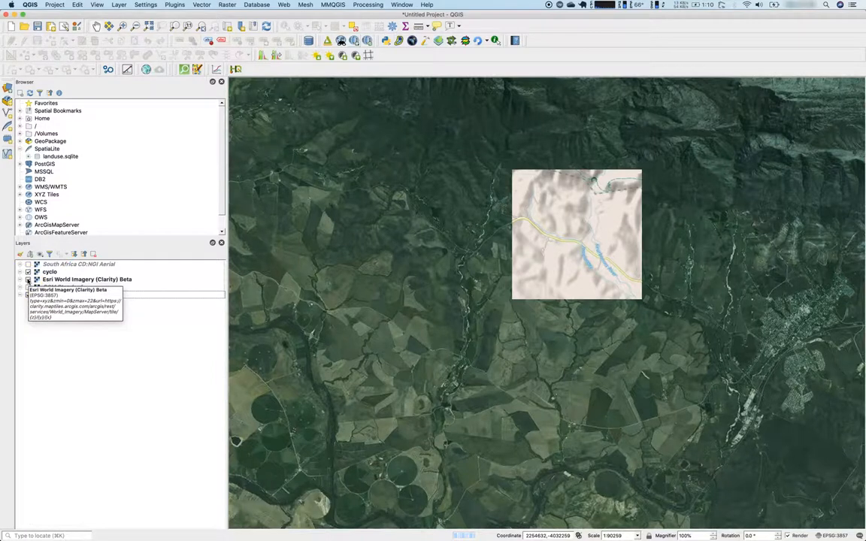
left_click(28, 279)
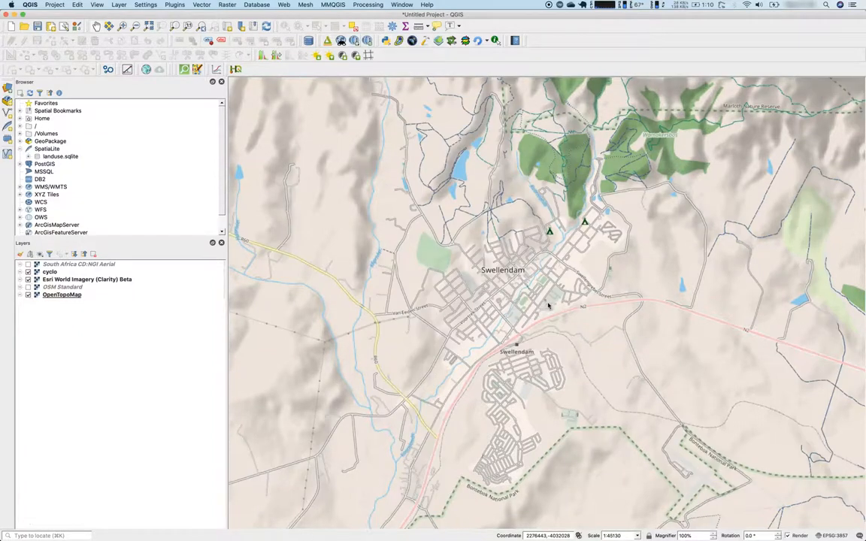
left_click(28, 279)
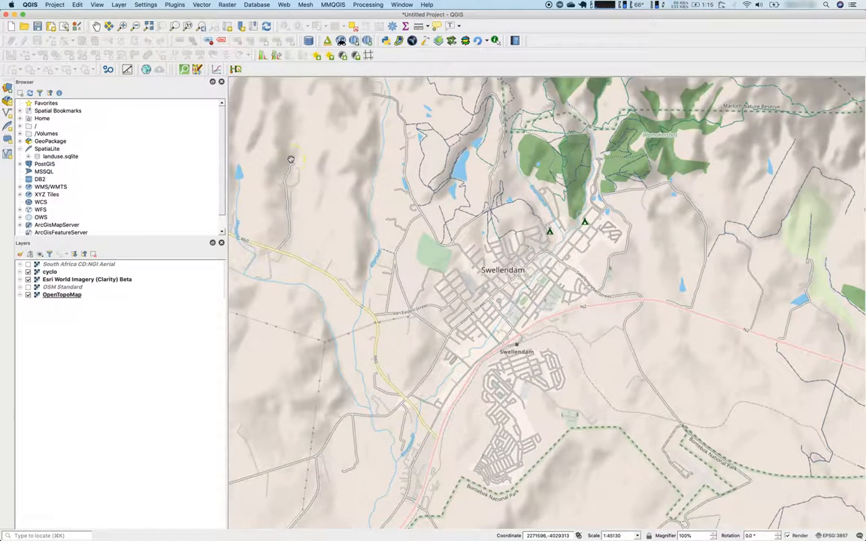
left_click(28, 278)
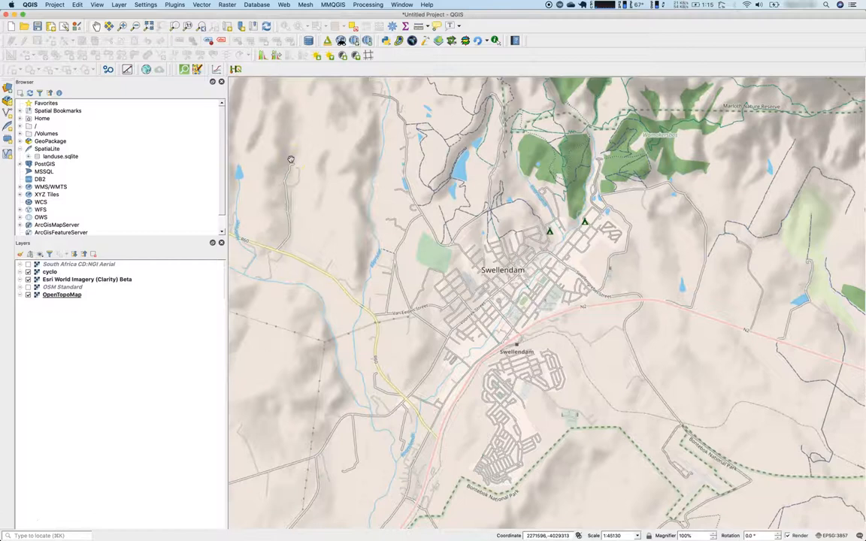
mouse_move(297, 152)
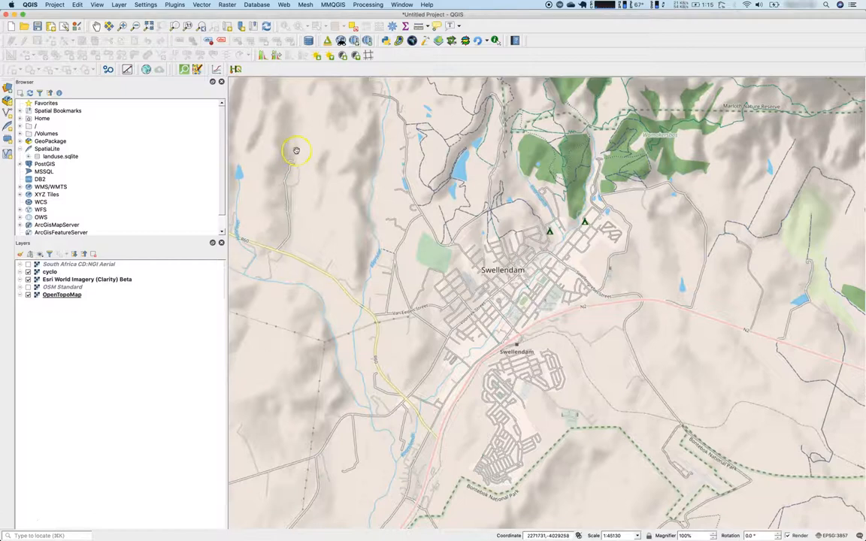
mouse_move(383, 299)
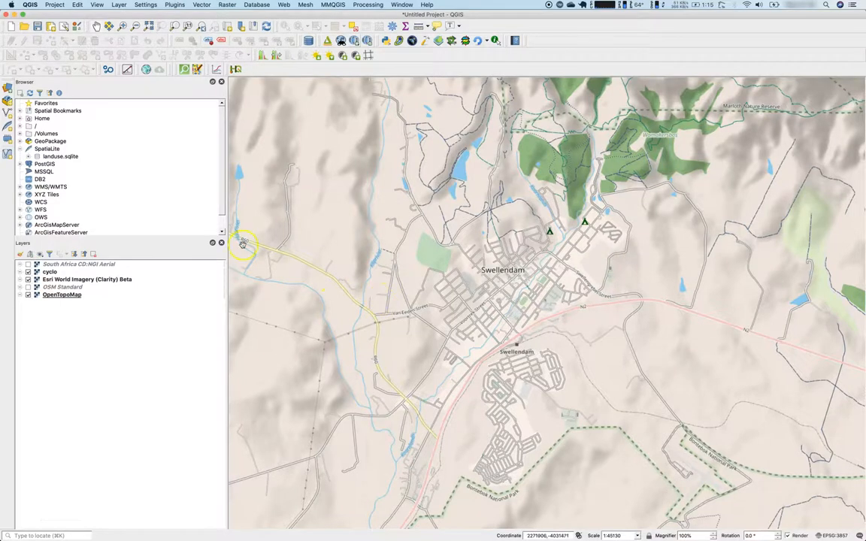
left_click_drag(243, 243, 472, 497)
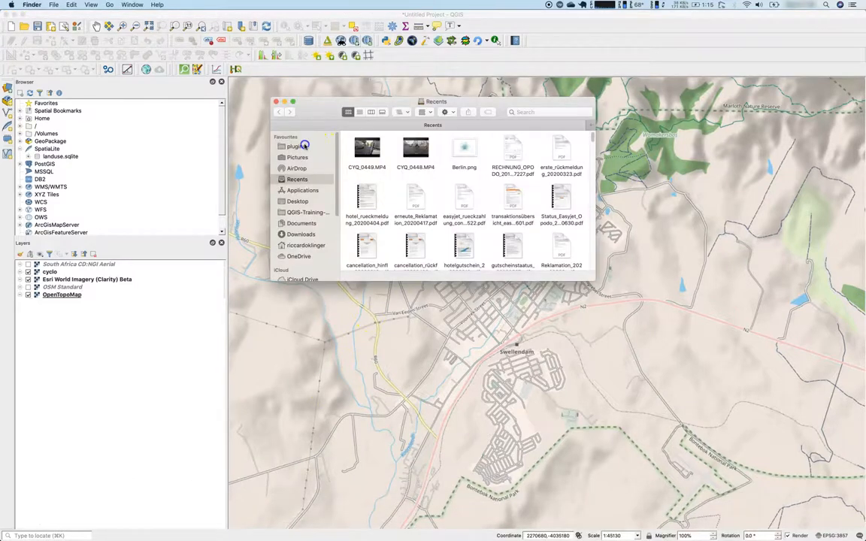
Open metadata.ini from plugins/quick_map_services/data_sources/osm_tf_transport_dark in Atom.
left_click(295, 146)
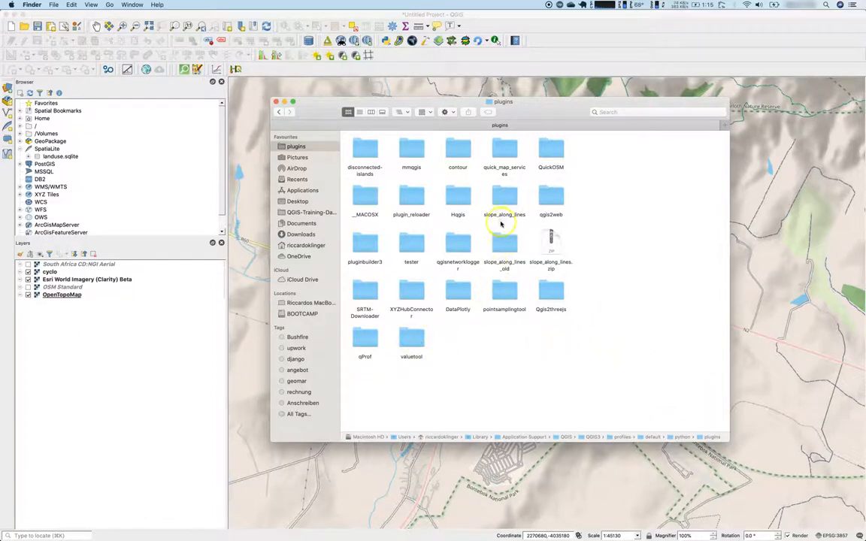
left_click(505, 151)
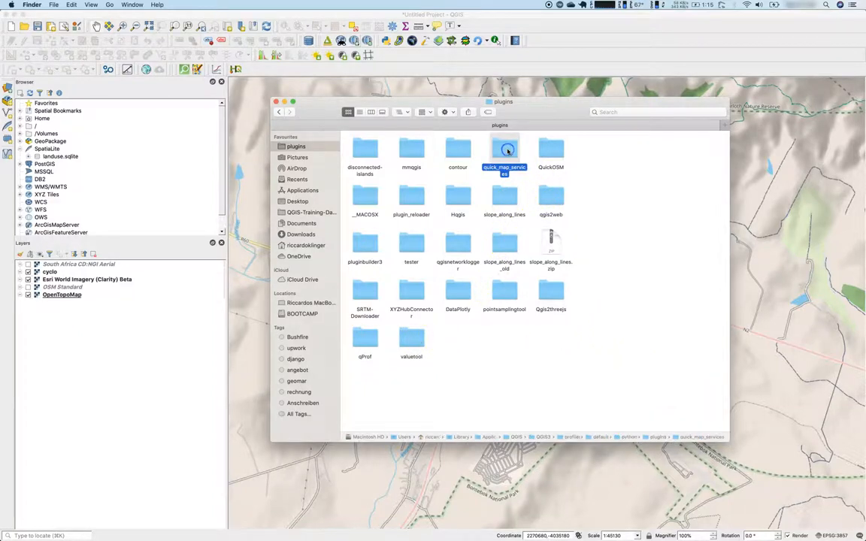
double_click(503, 150)
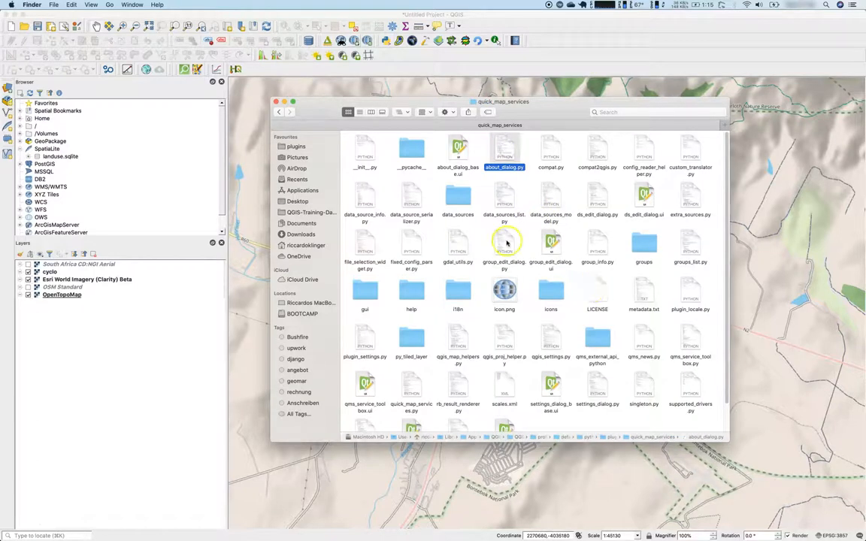
mouse_move(476, 206)
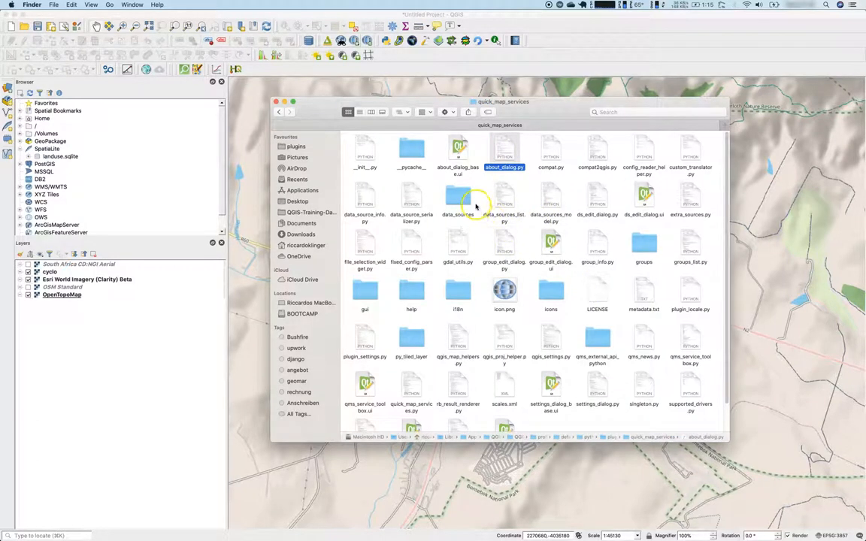
left_click(458, 197)
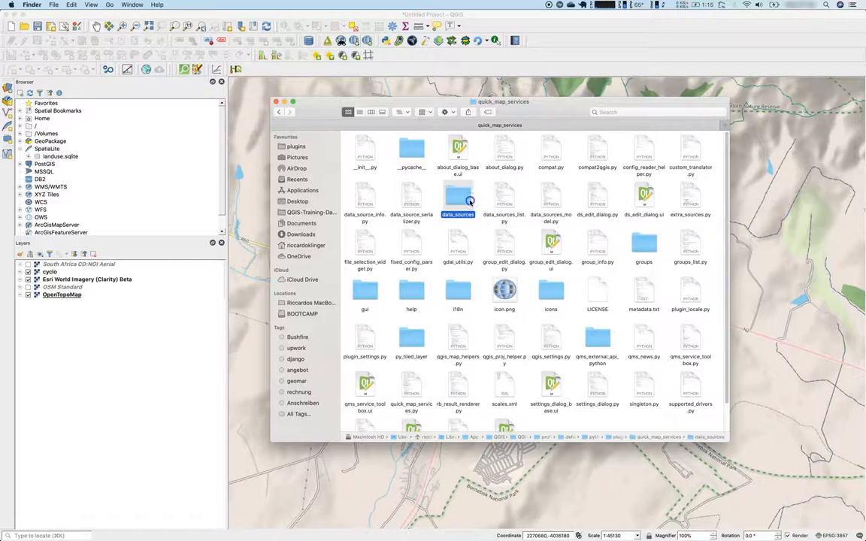
double_click(458, 194)
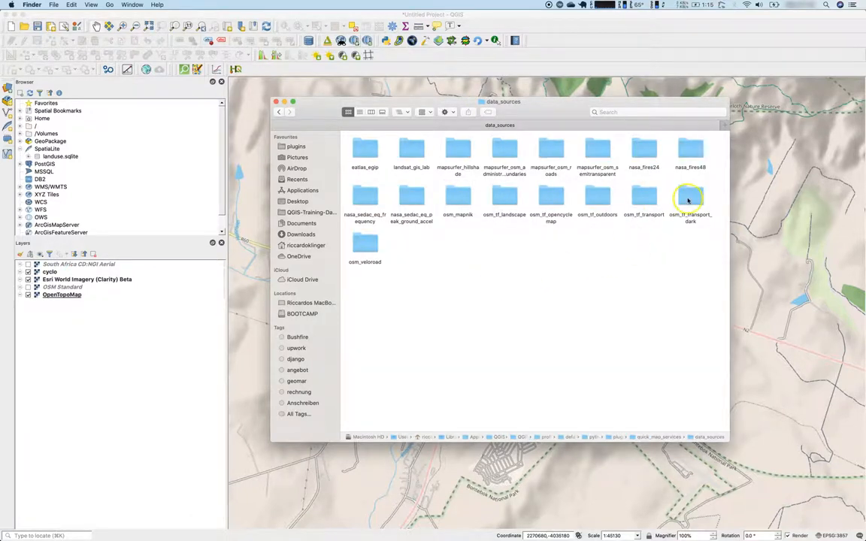
double_click(690, 195)
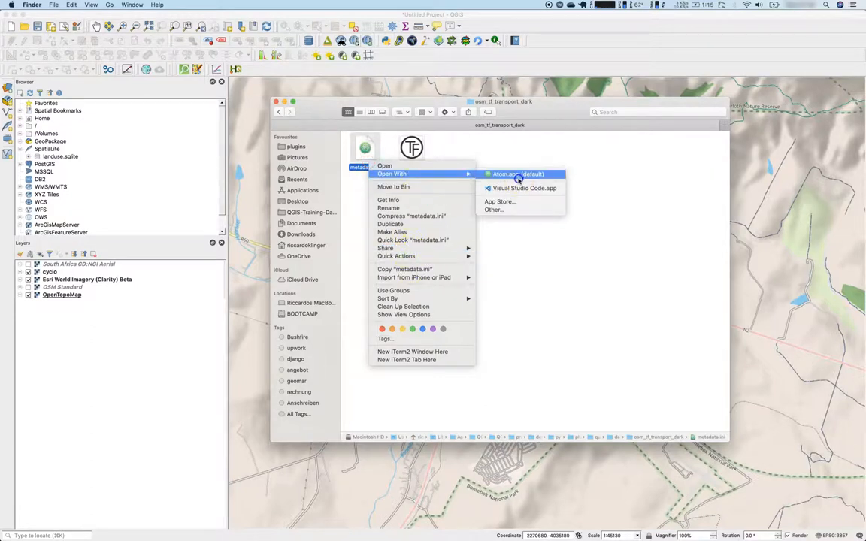
left_click(517, 174)
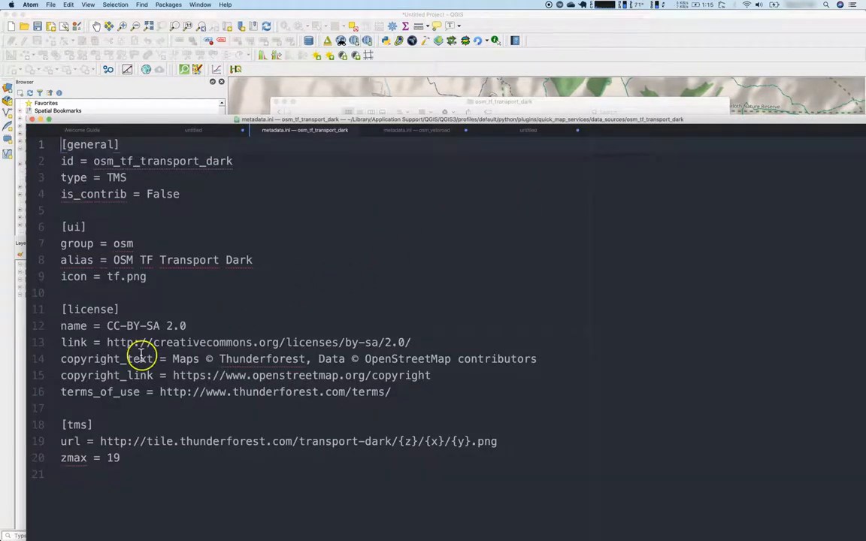